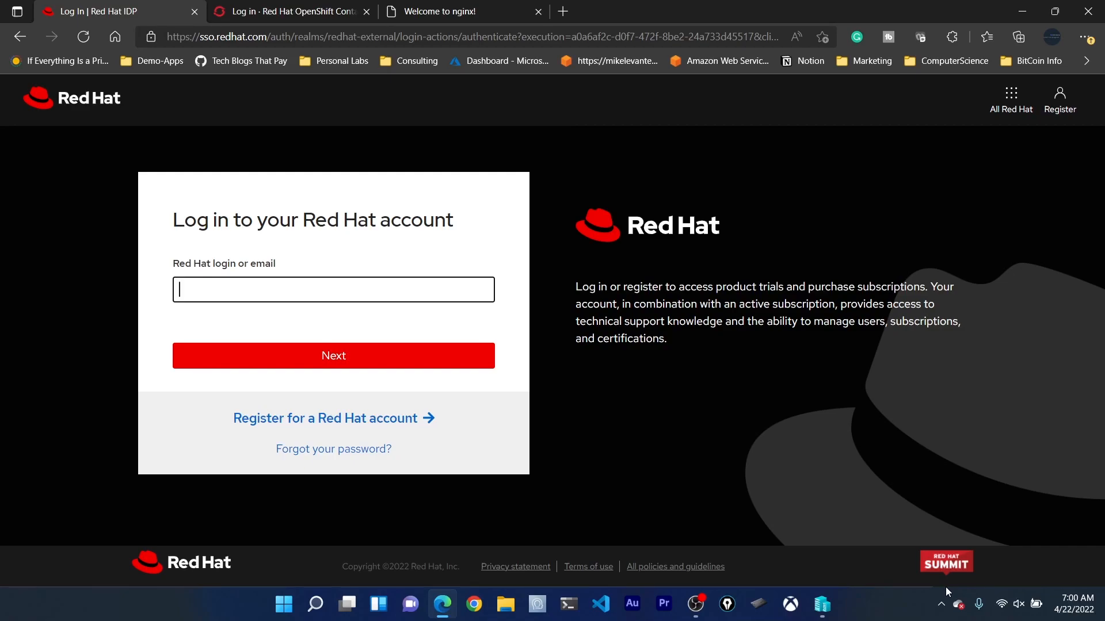
pyautogui.moveTo(946, 611)
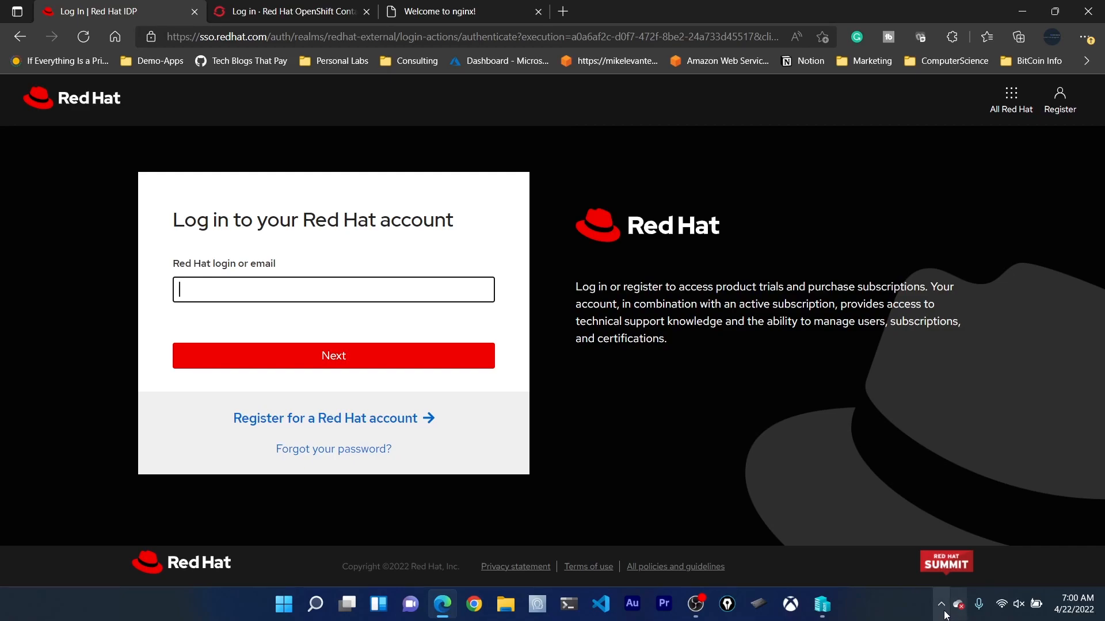
pyautogui.click(940, 604)
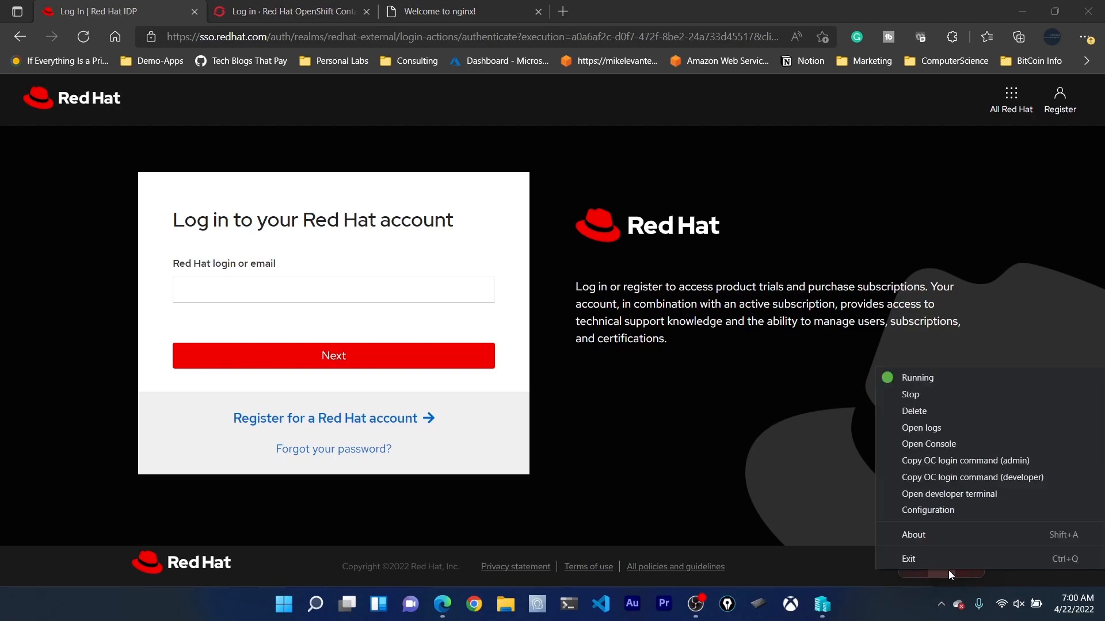
pyautogui.moveTo(947, 537)
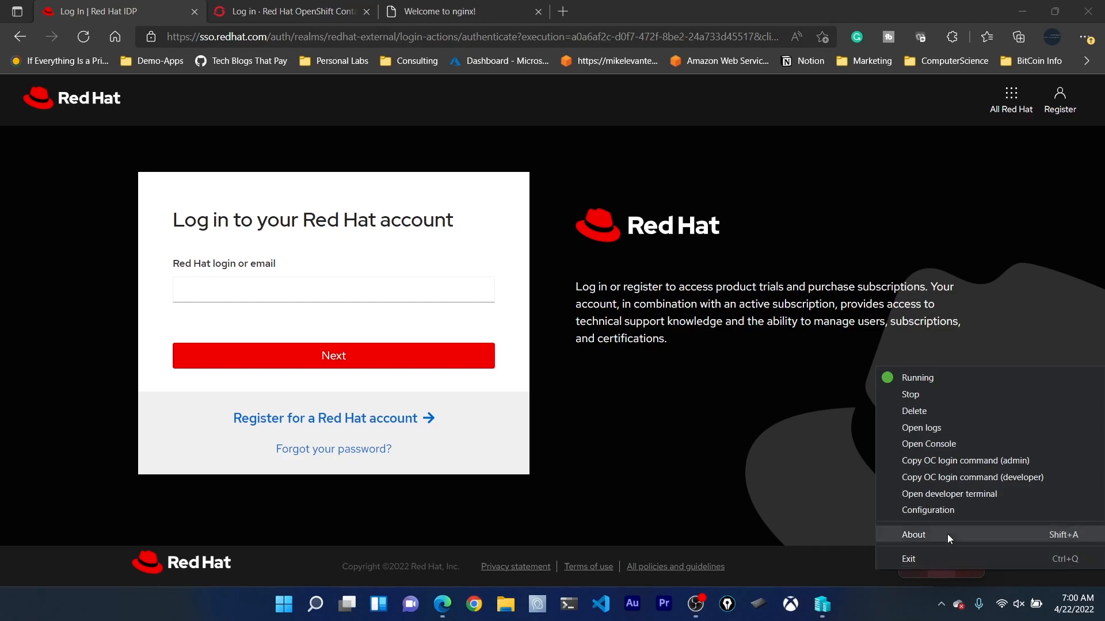
pyautogui.moveTo(959, 460)
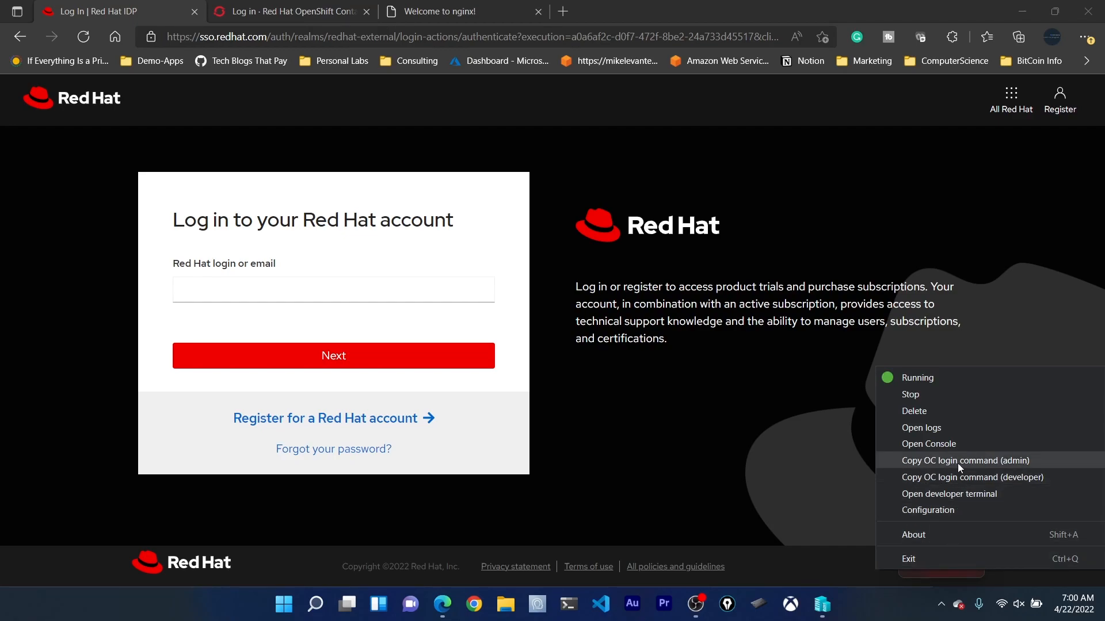
pyautogui.moveTo(993, 465)
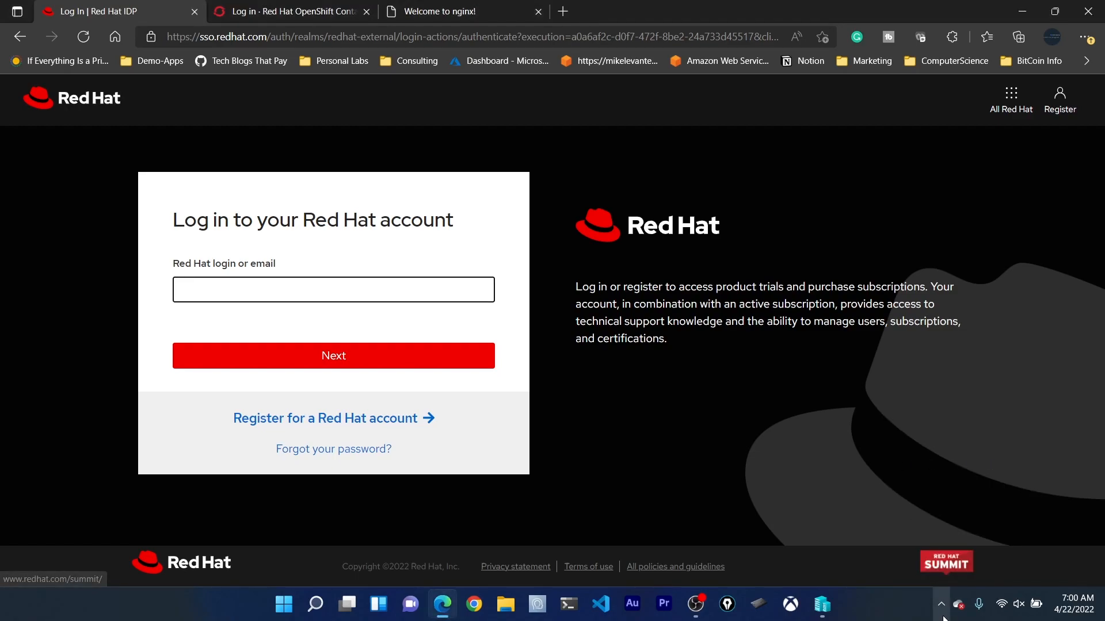
pyautogui.moveTo(598, 448)
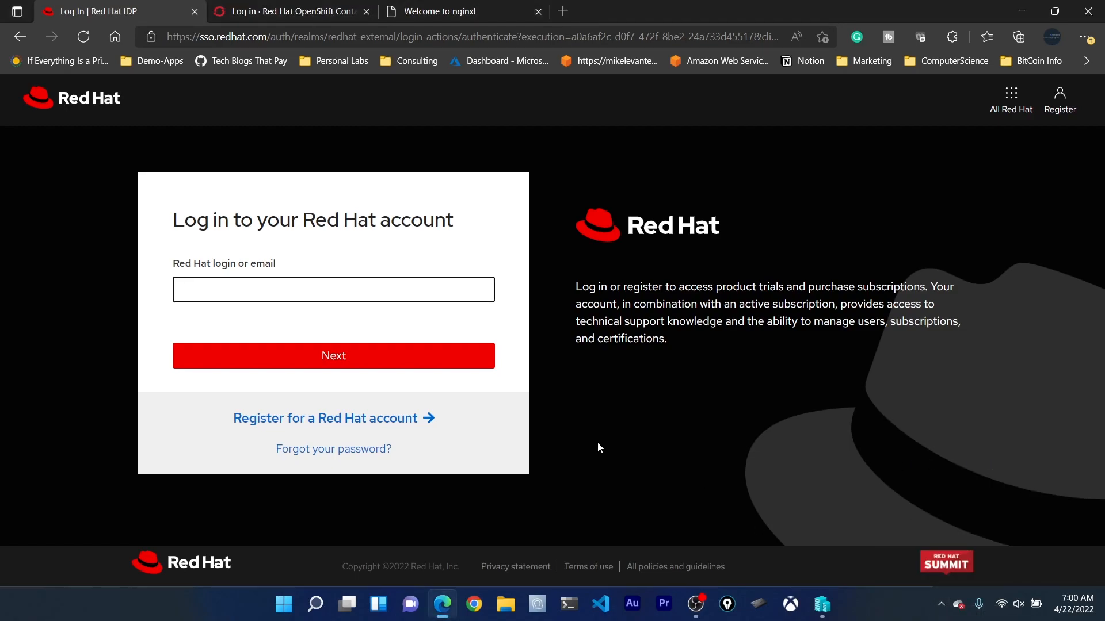
pyautogui.moveTo(591, 432)
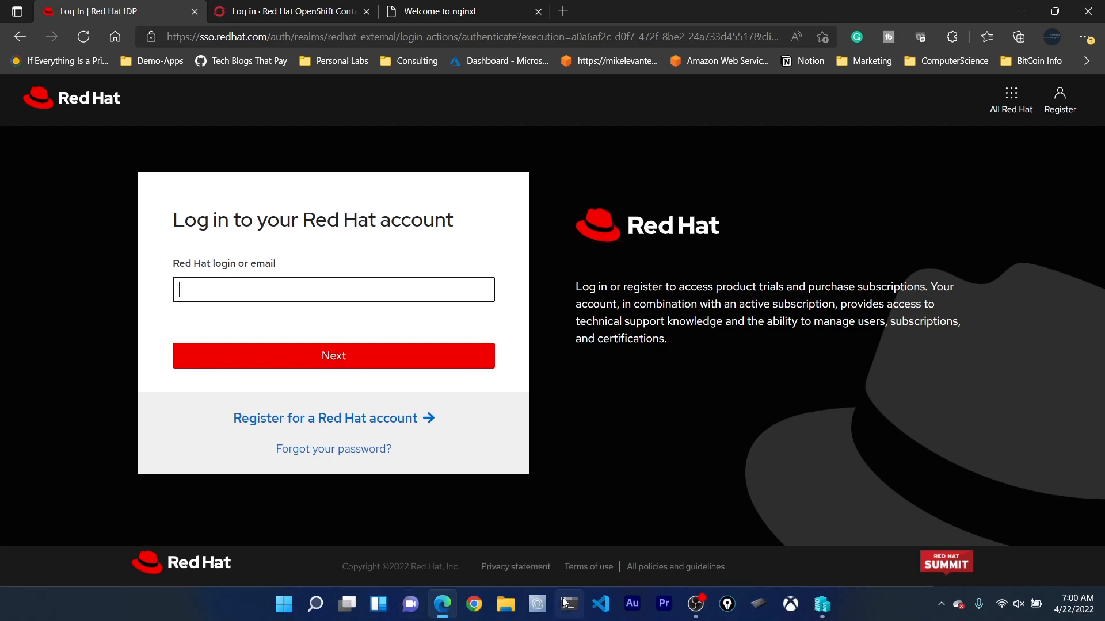
pyautogui.click(568, 604)
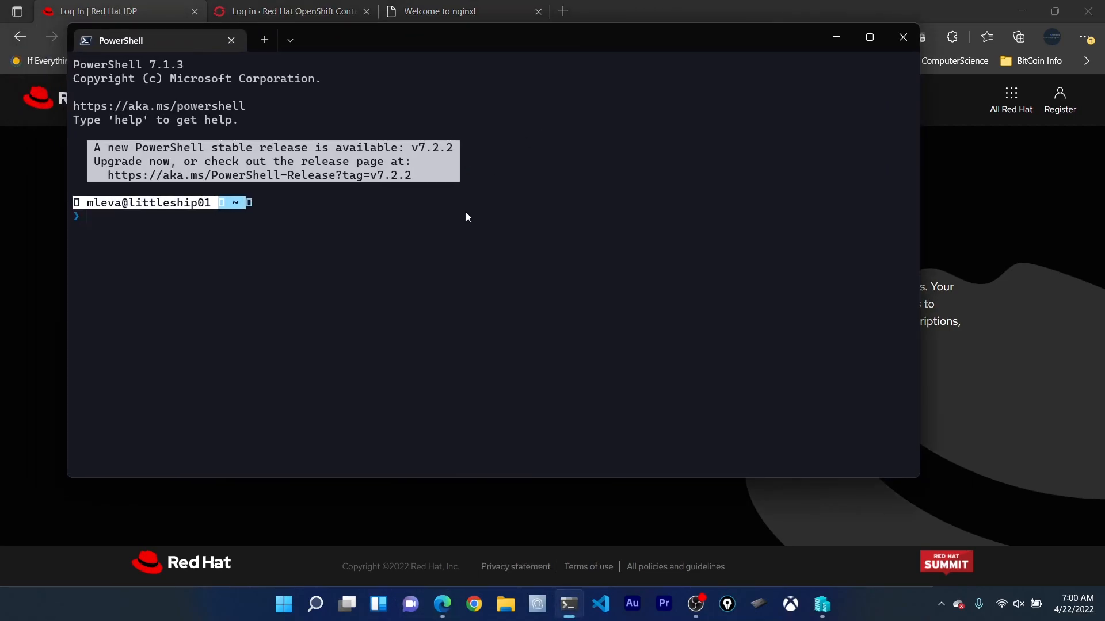
pyautogui.write('oc.exe login -u kubeadmin -p m7ygW-3gjk5-Etu7k-vnCQN https://api.crc.testing:6443')
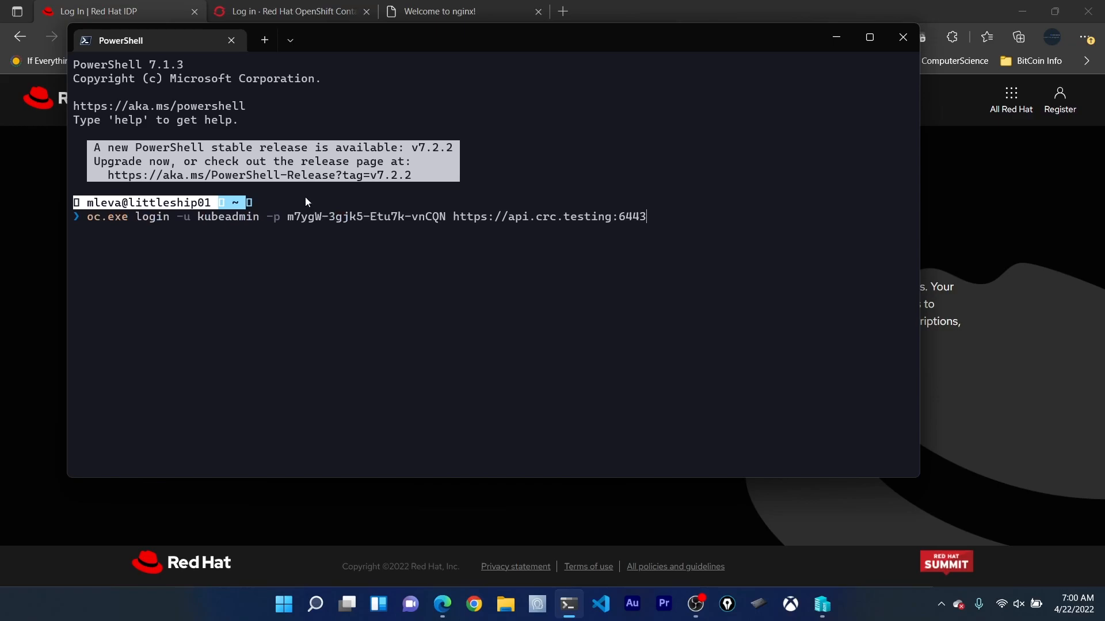
pyautogui.moveTo(139, 230)
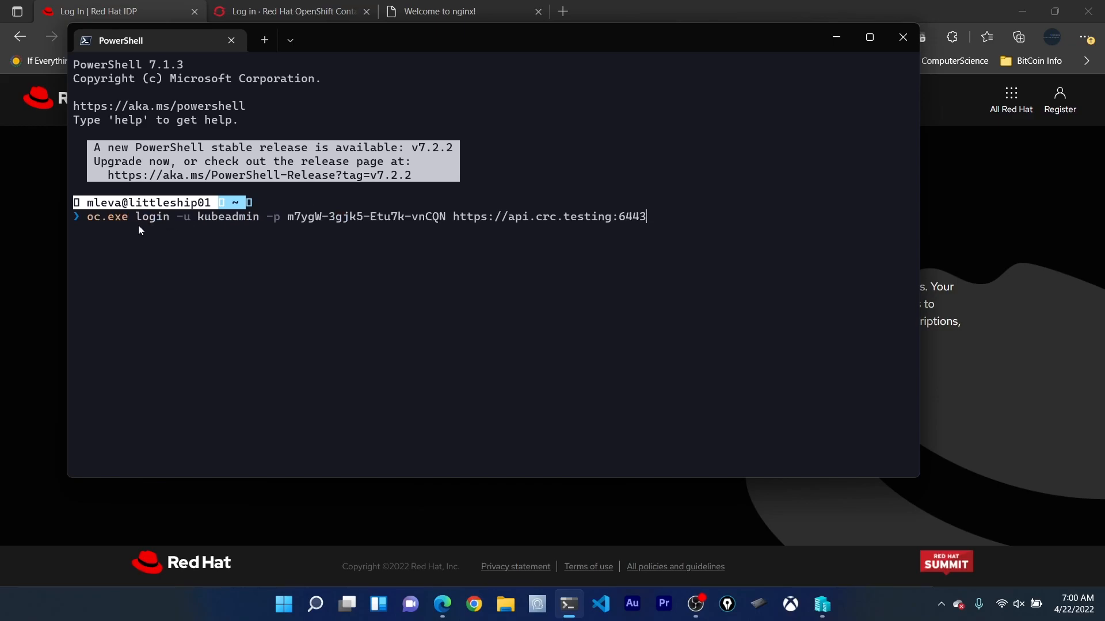
pyautogui.moveTo(207, 228)
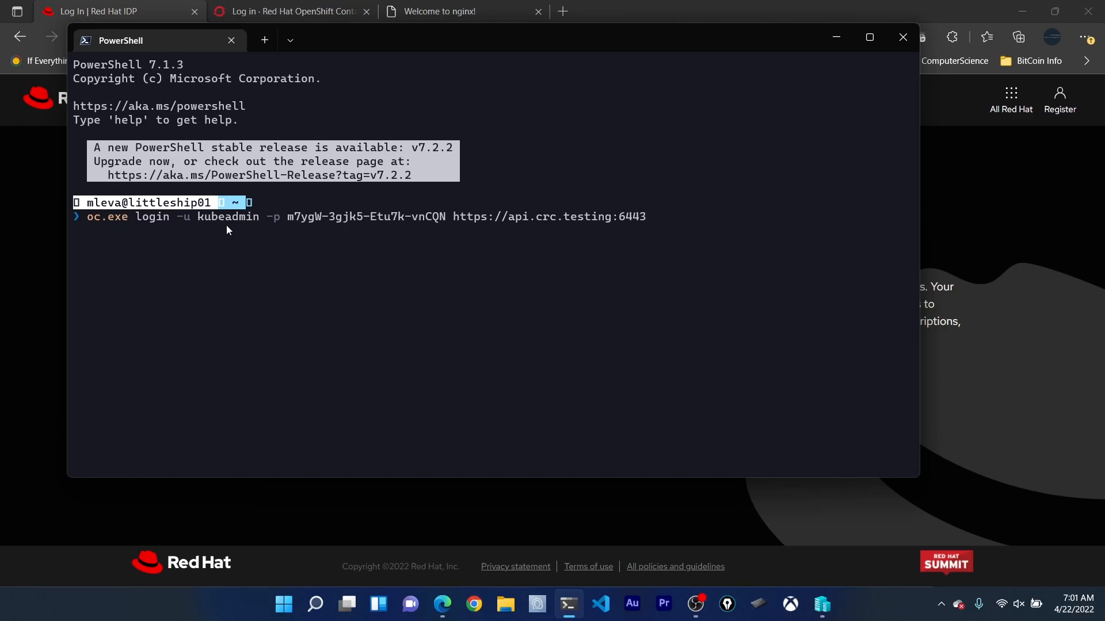
pyautogui.moveTo(355, 227)
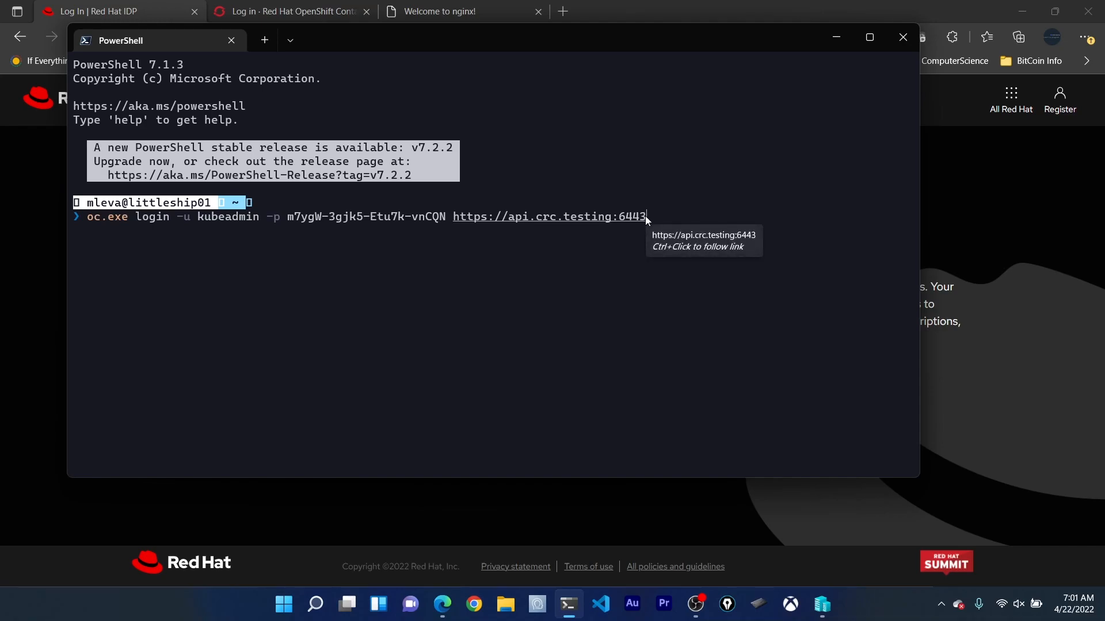
pyautogui.moveTo(626, 218)
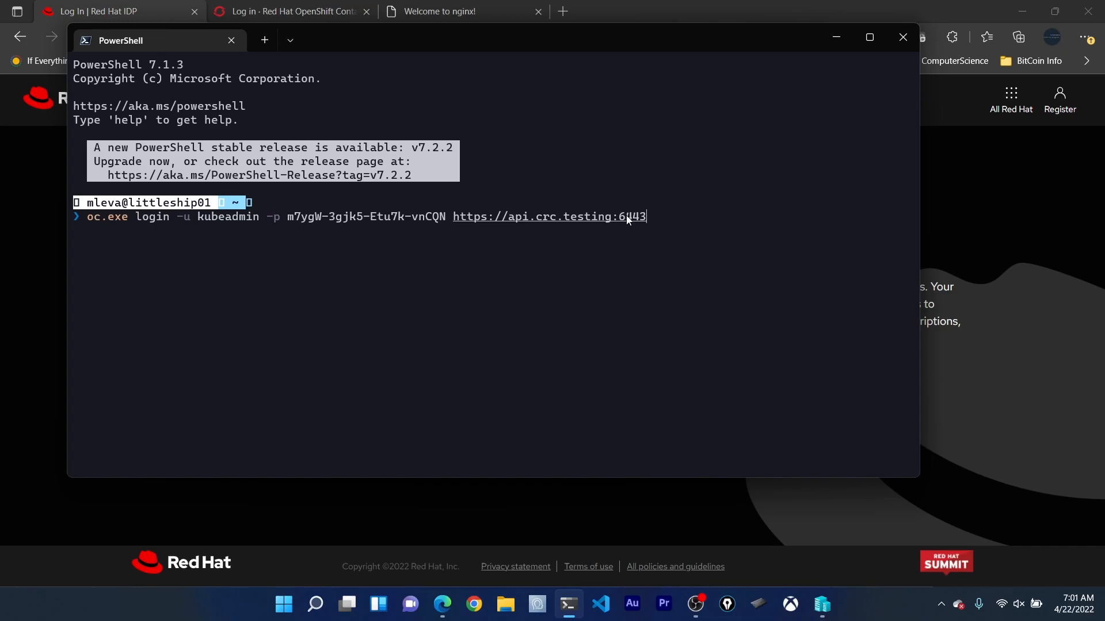
pyautogui.moveTo(444, 222)
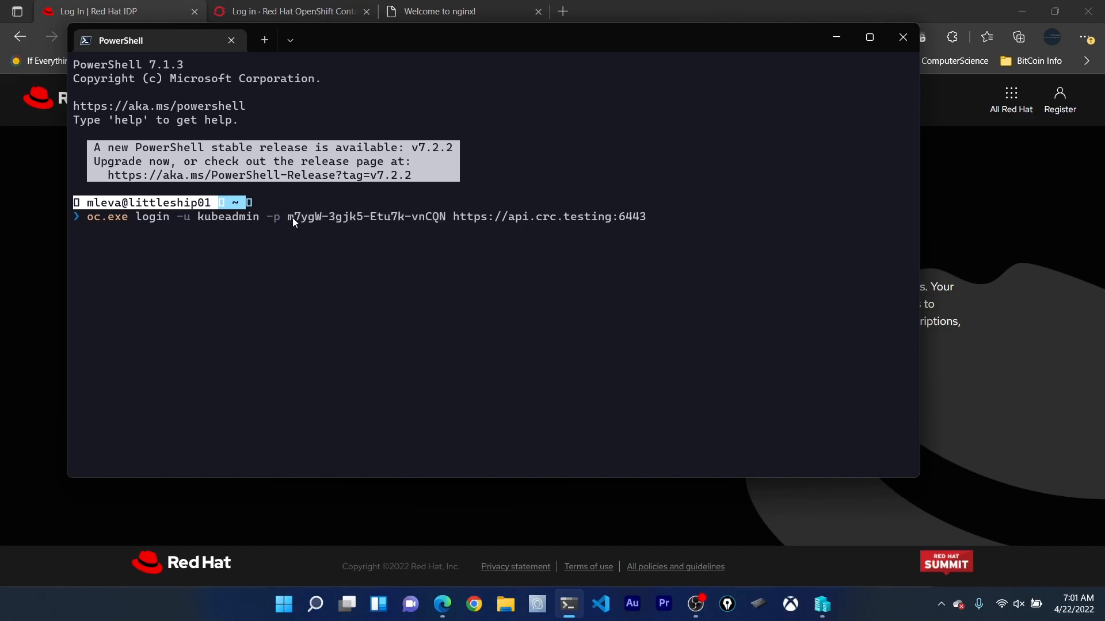
pyautogui.press('Return')
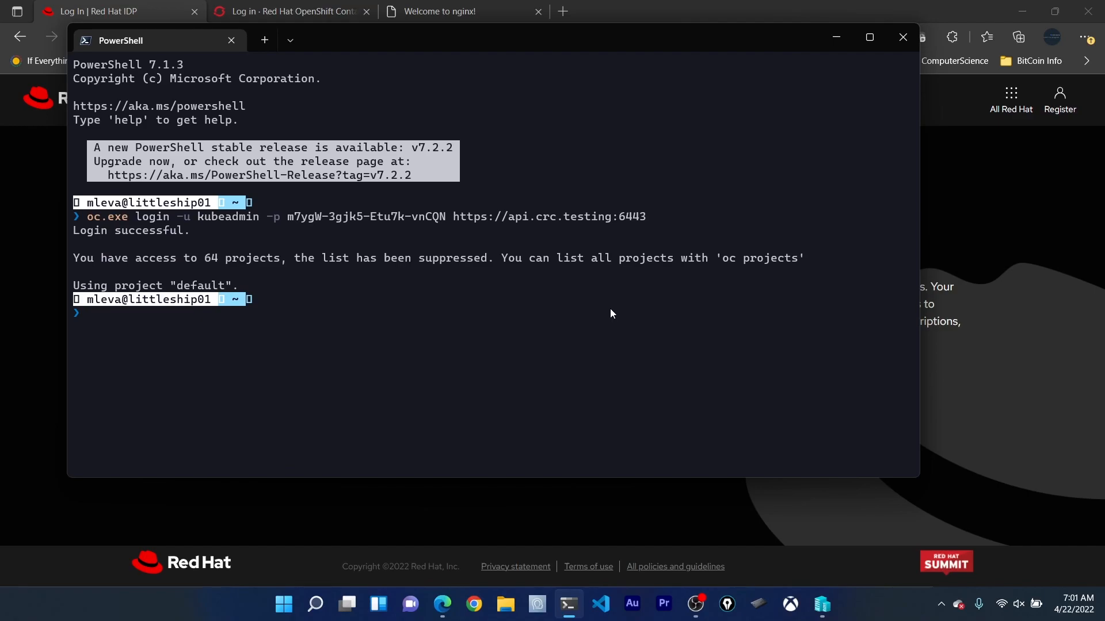
pyautogui.moveTo(41, 184)
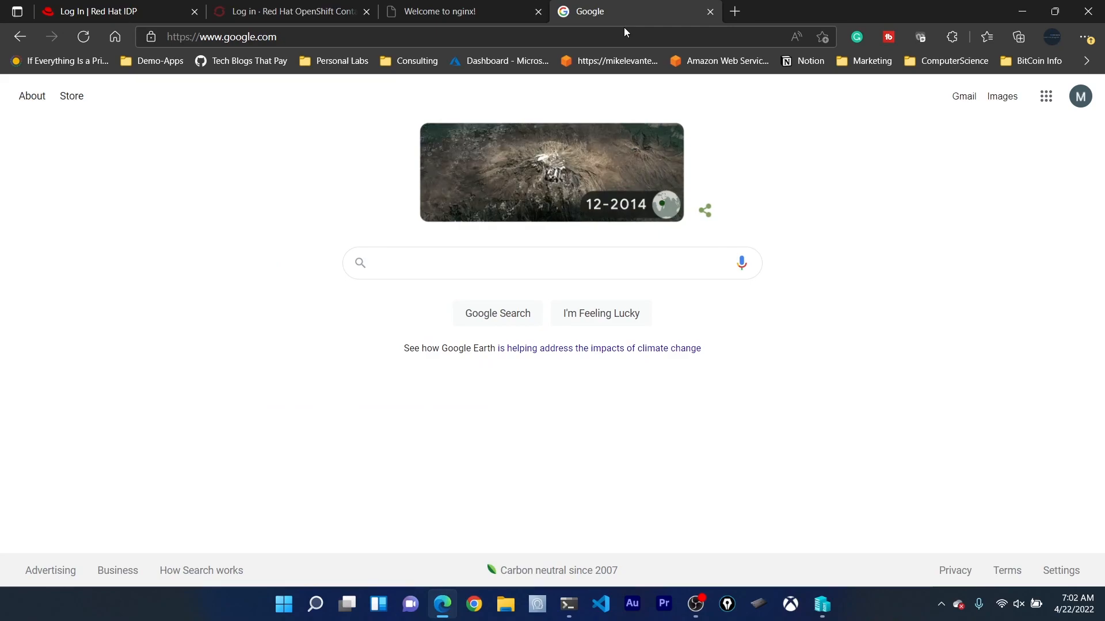
# - Search Google for 'openshift CLI install' and open 'Getting started with the OpenShift CLI'
pyautogui.write('openshift')
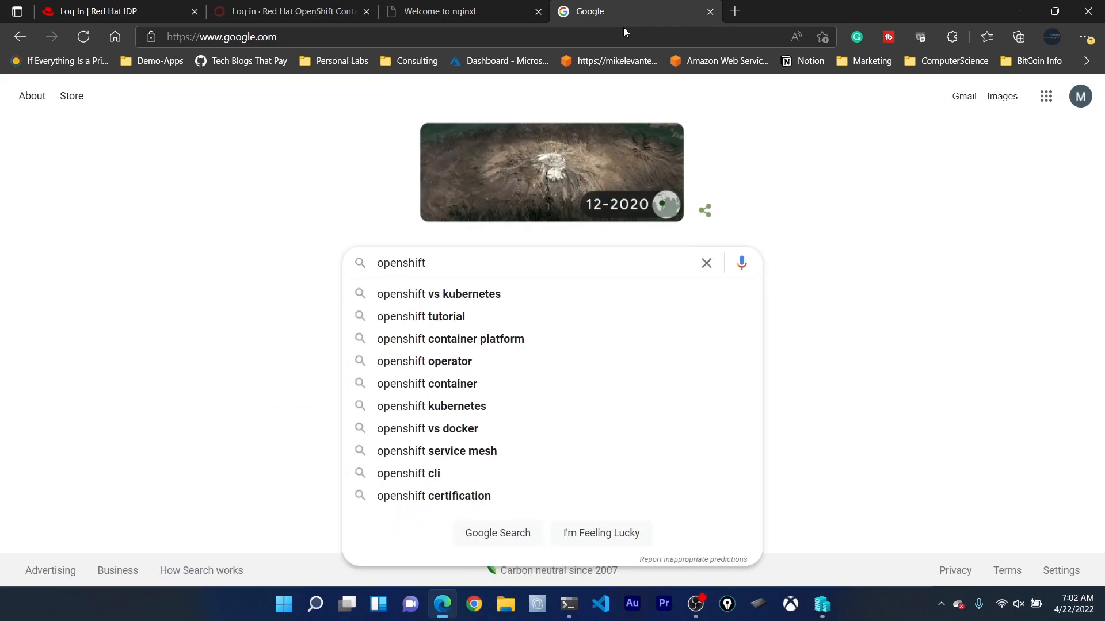
pyautogui.write('CLI i')
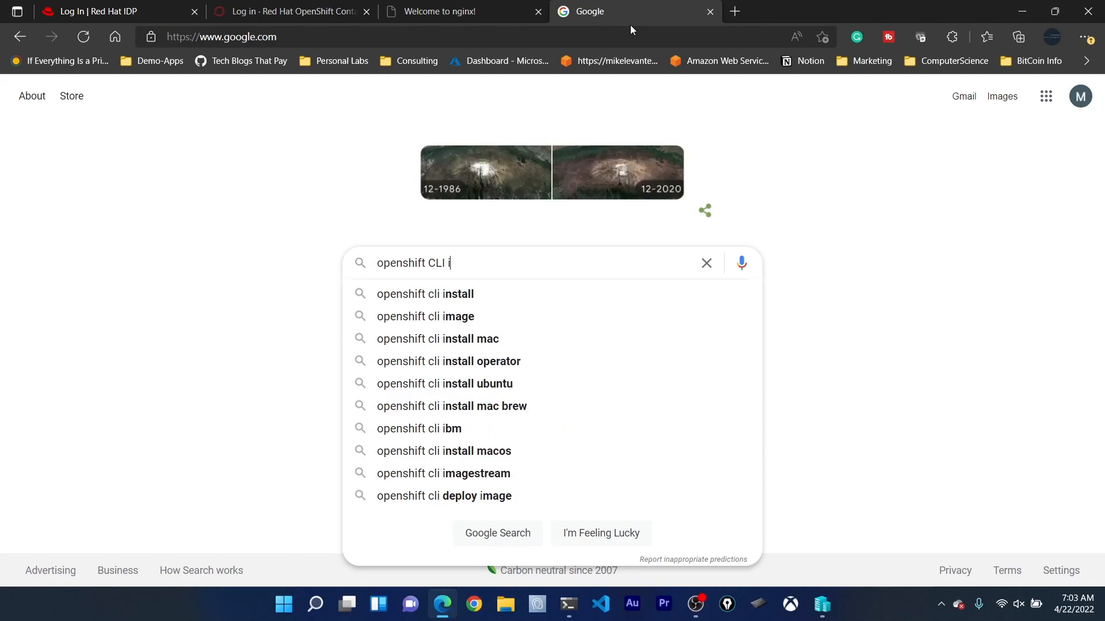
pyautogui.click(425, 294)
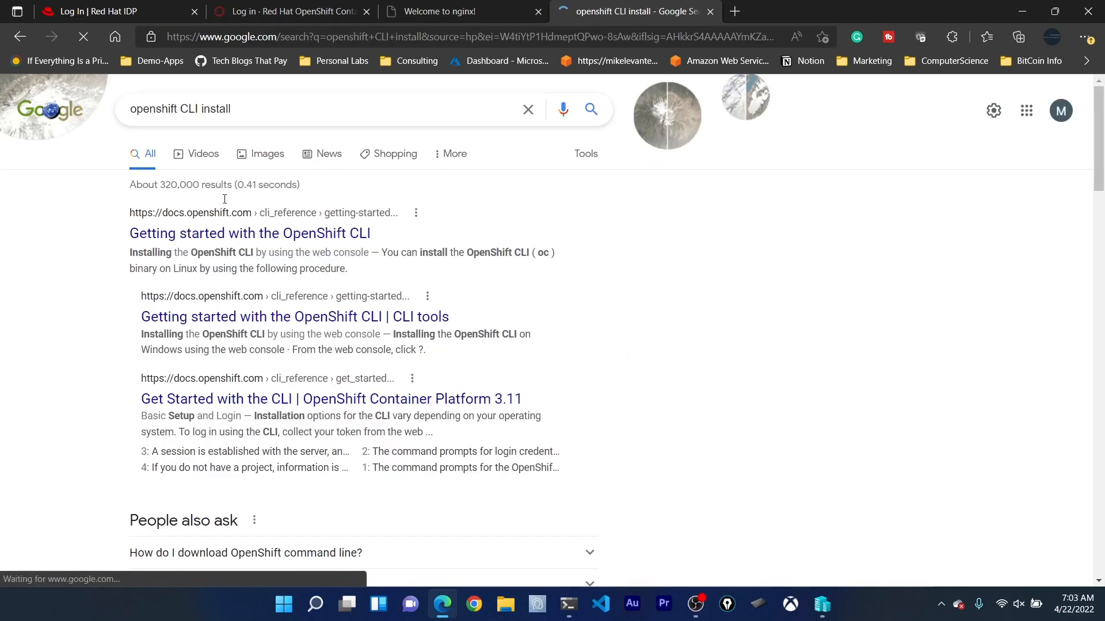
pyautogui.click(248, 234)
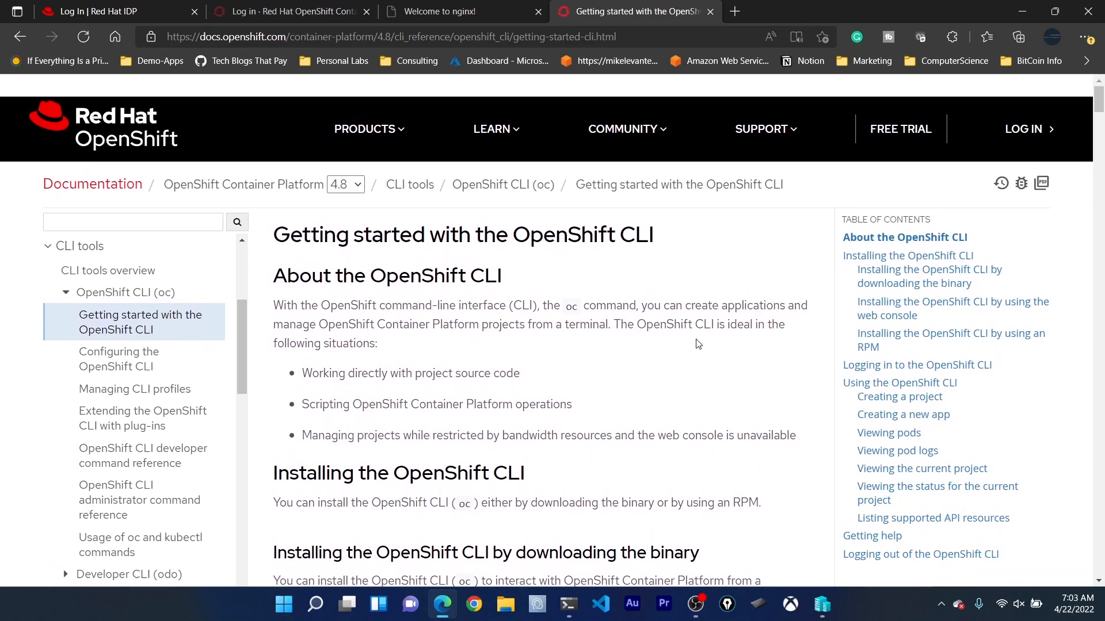
# - Read through the Windows and macOS oc binary installation sections
pyautogui.scroll(-3)
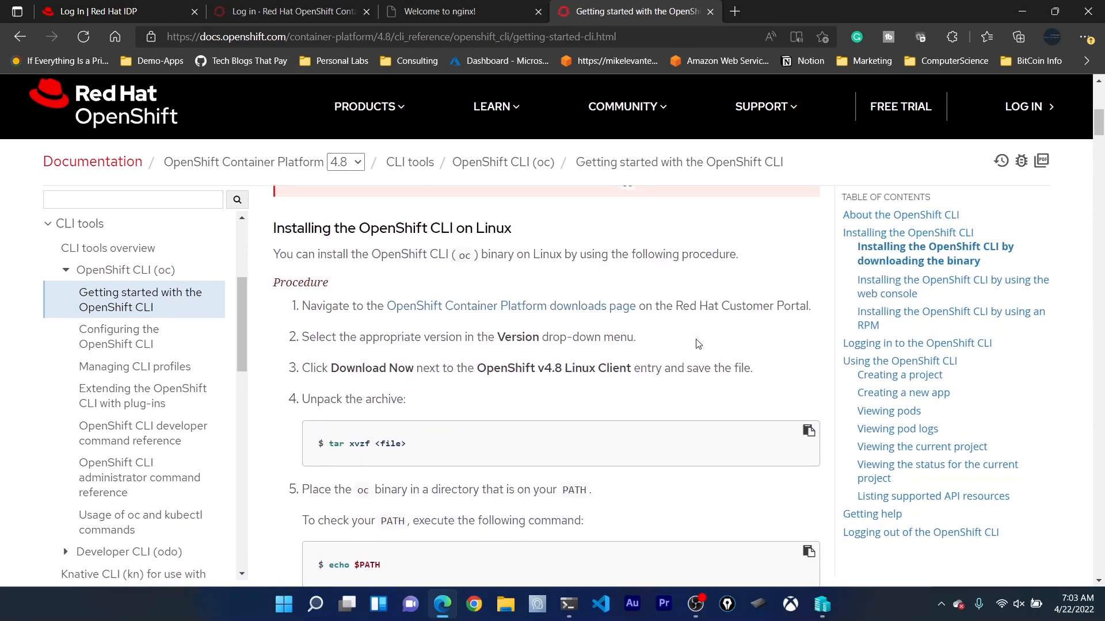
pyautogui.scroll(-3)
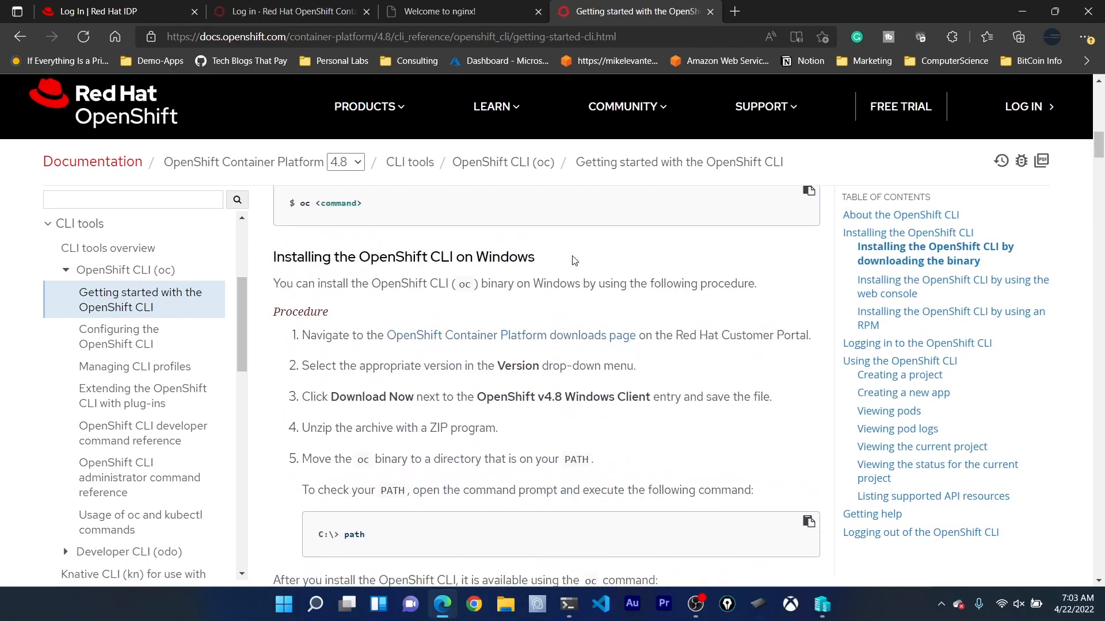
pyautogui.scroll(-3)
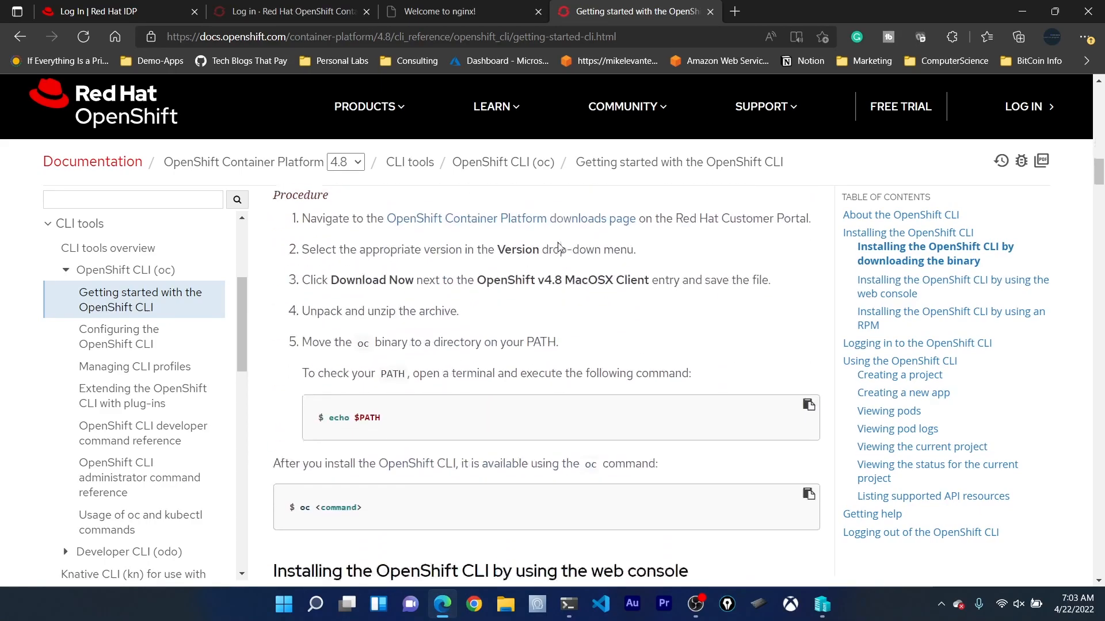
pyautogui.scroll(3)
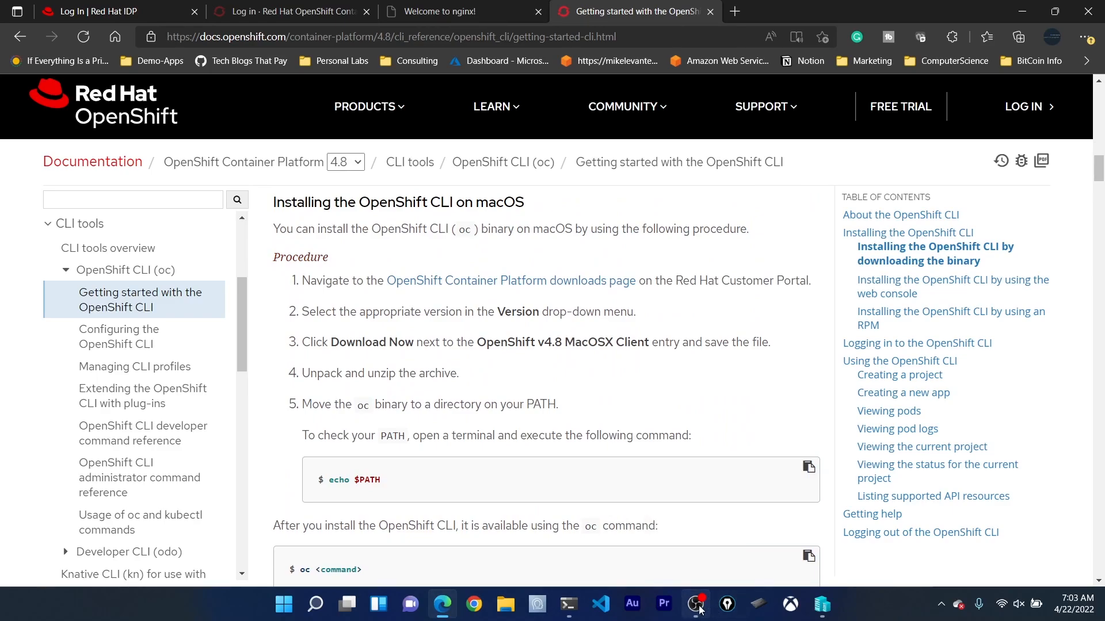
# - Run 'oc status' to list the default project's nginx route, service and deployments
pyautogui.click(567, 604)
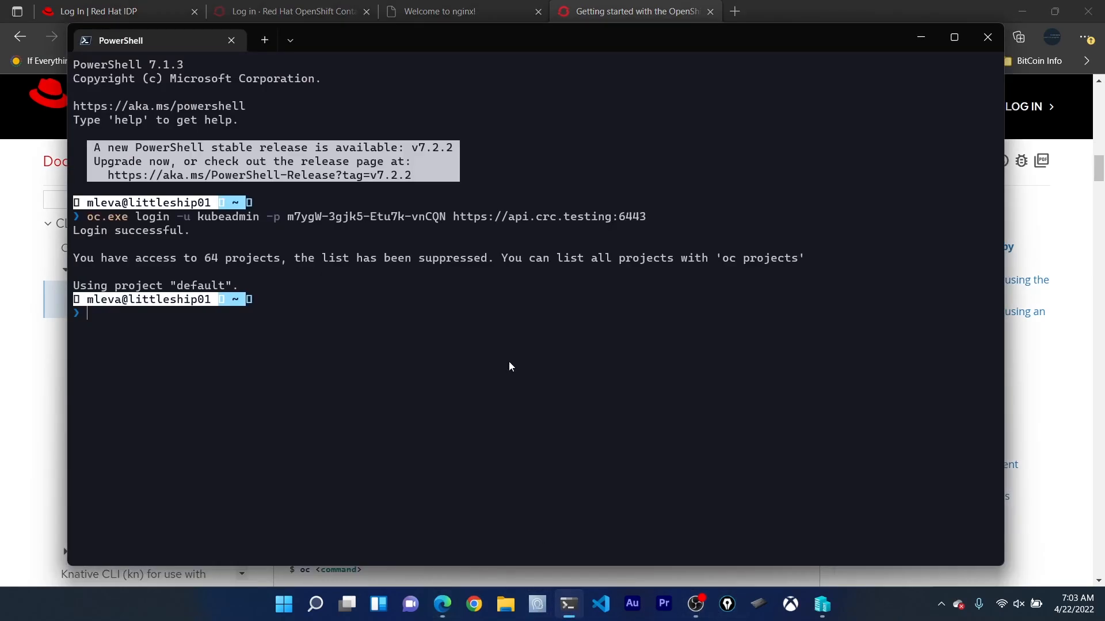
pyautogui.moveTo(359, 240)
pyautogui.write('oc')
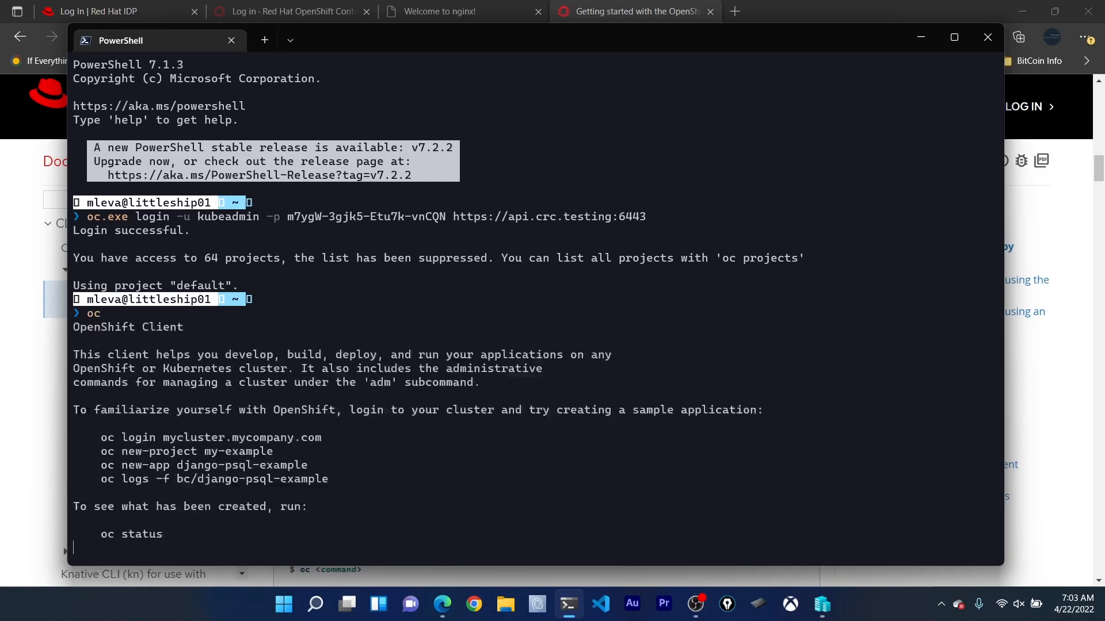
pyautogui.scroll(-3)
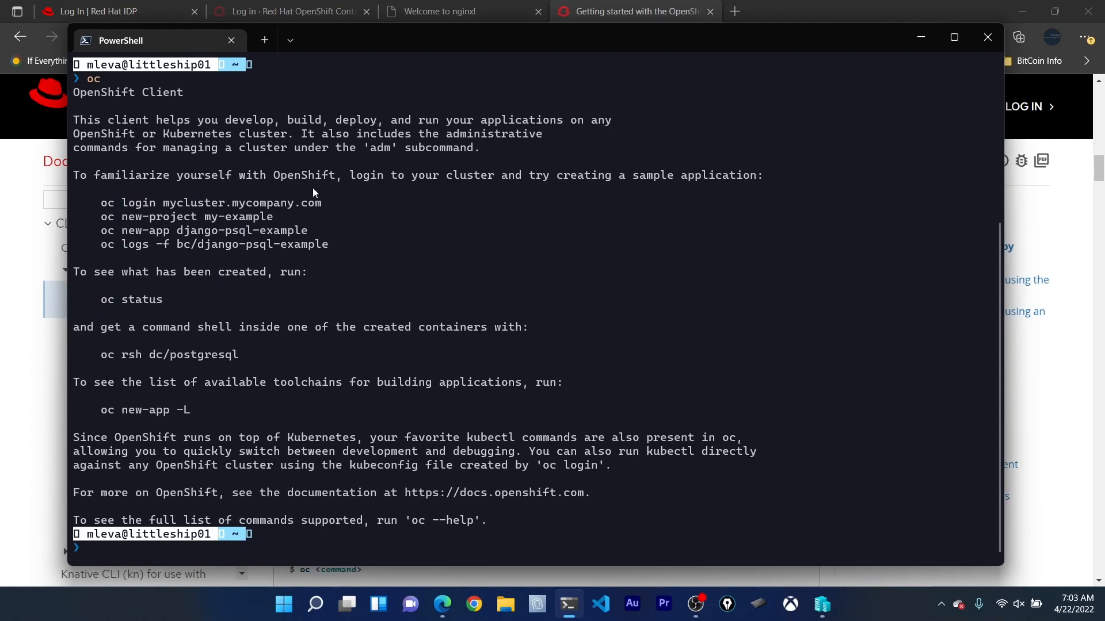
pyautogui.moveTo(281, 150)
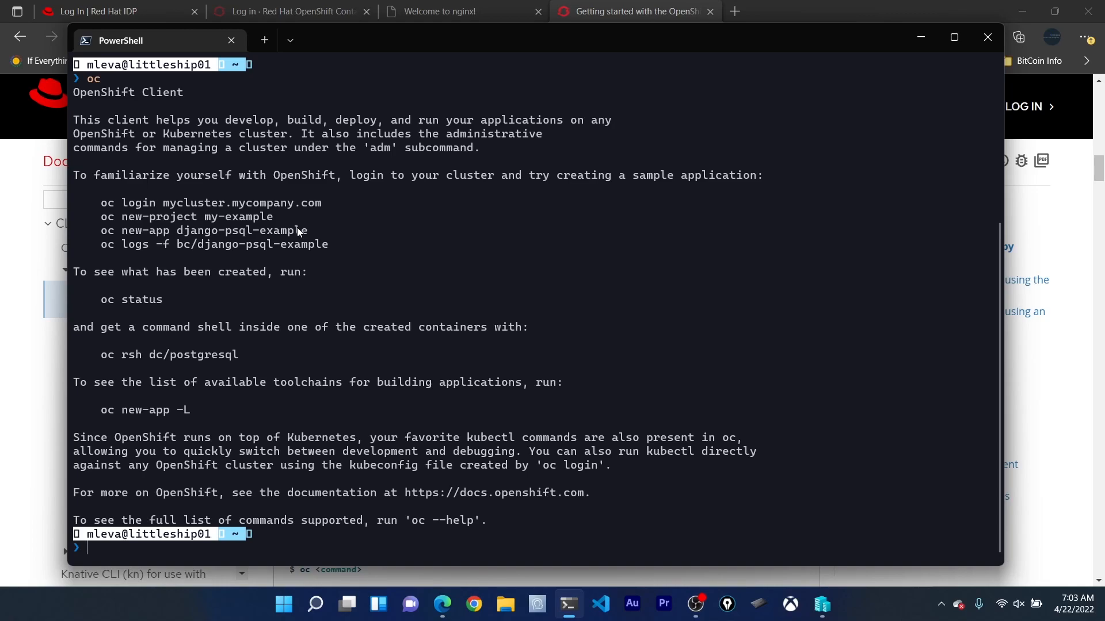
pyautogui.write('oc statu')
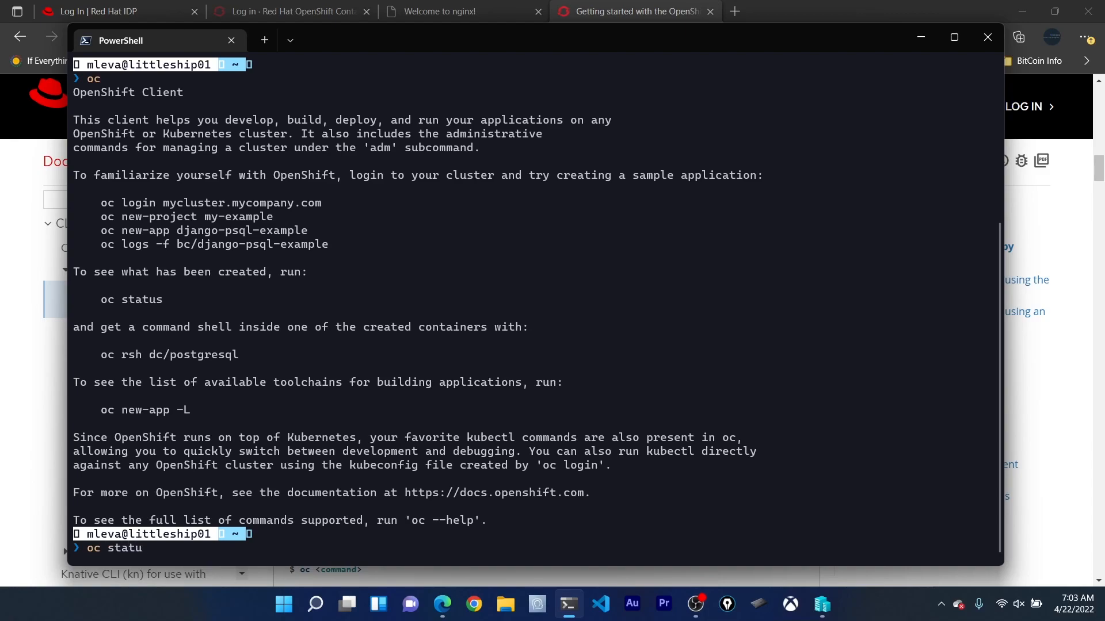
pyautogui.press('Return')
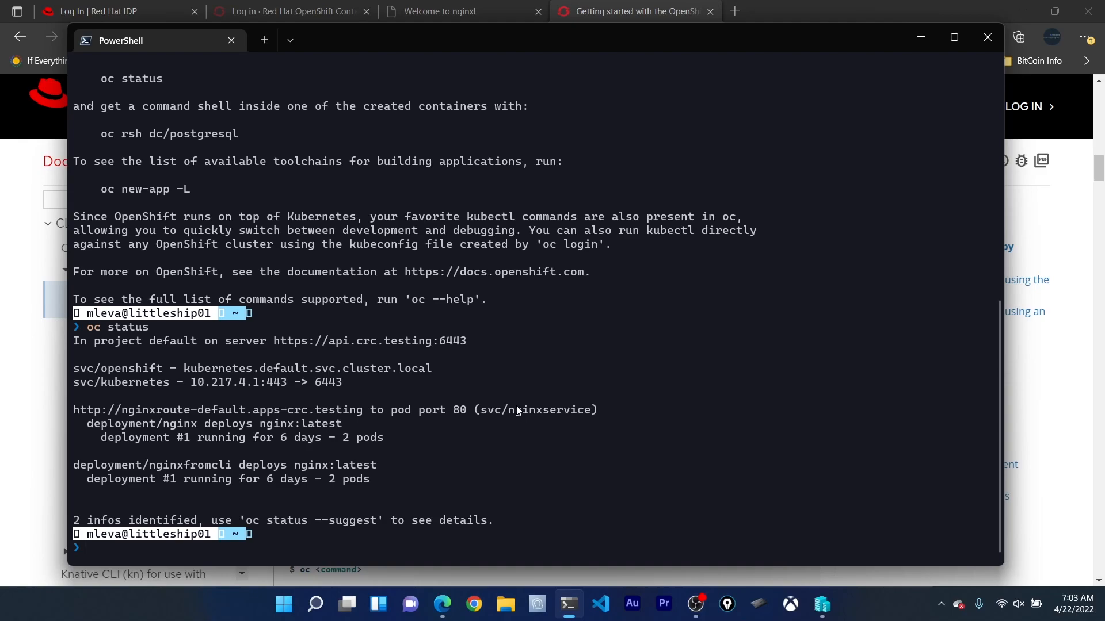
pyautogui.moveTo(338, 429)
pyautogui.write('oc get pods')
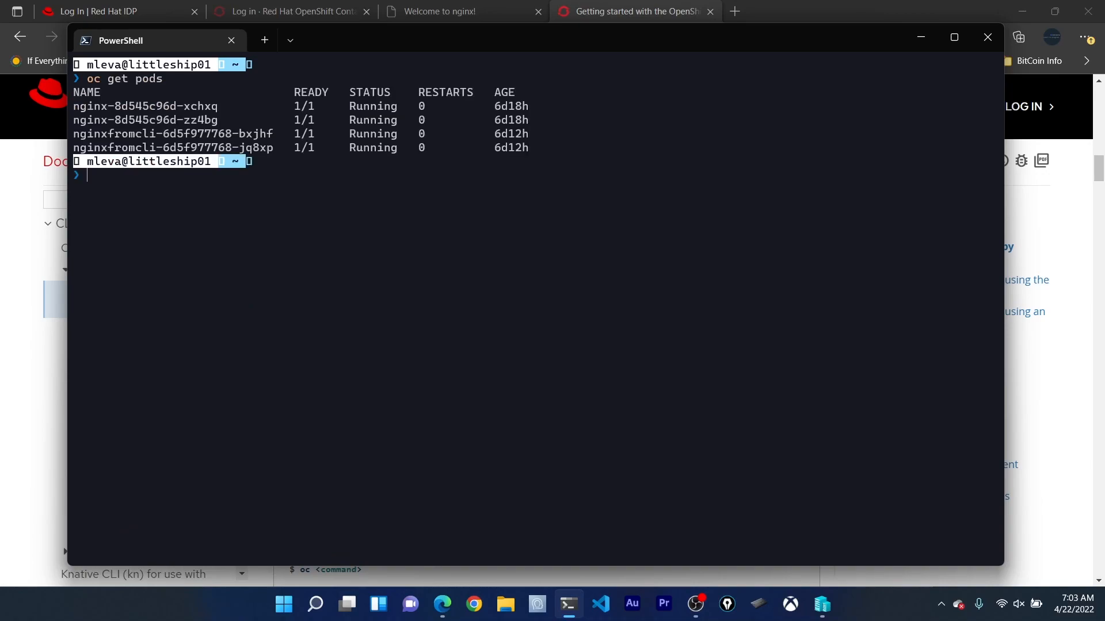
pyautogui.moveTo(608, 190)
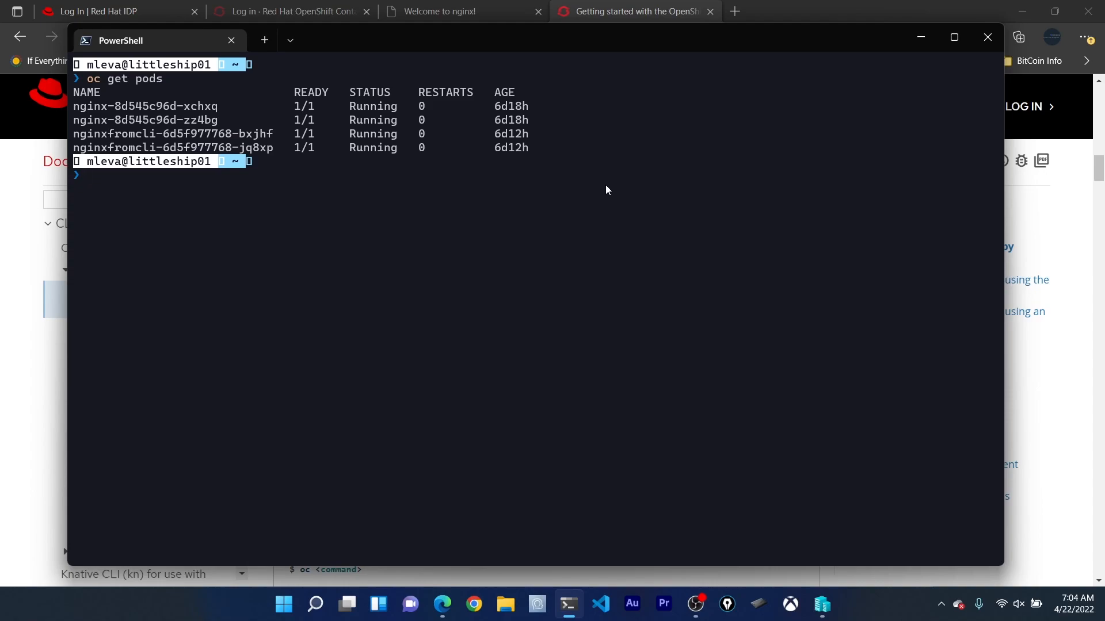
# - List the pods, deployments and services, showing nginx and nginxfromcli 2/2 ready and nginxservice on port 80
pyautogui.write('kubec')
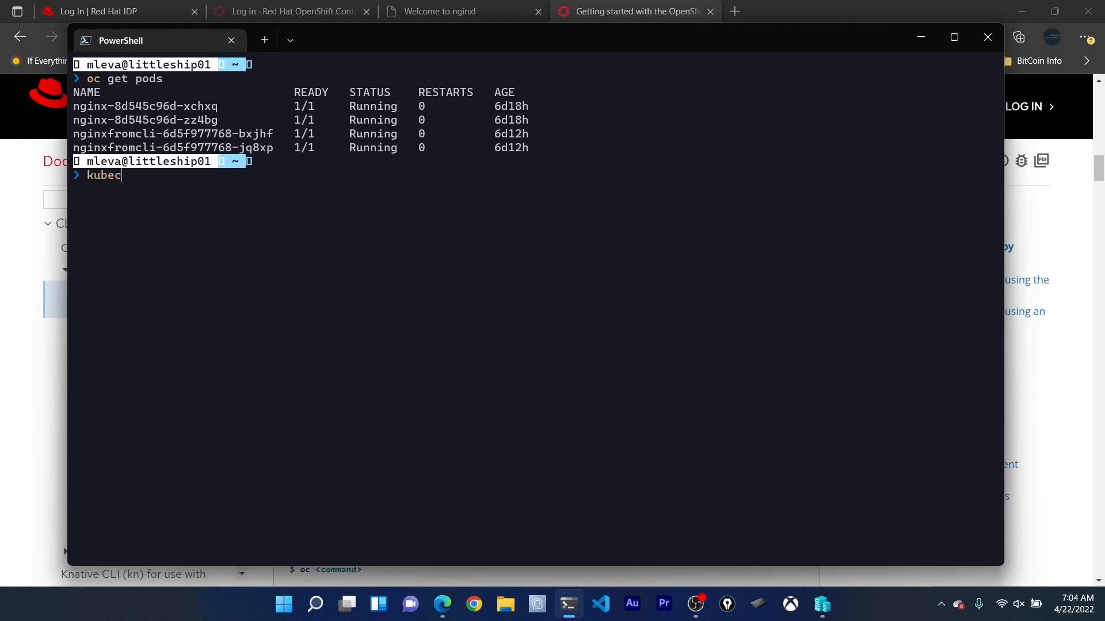
pyautogui.write('tl get')
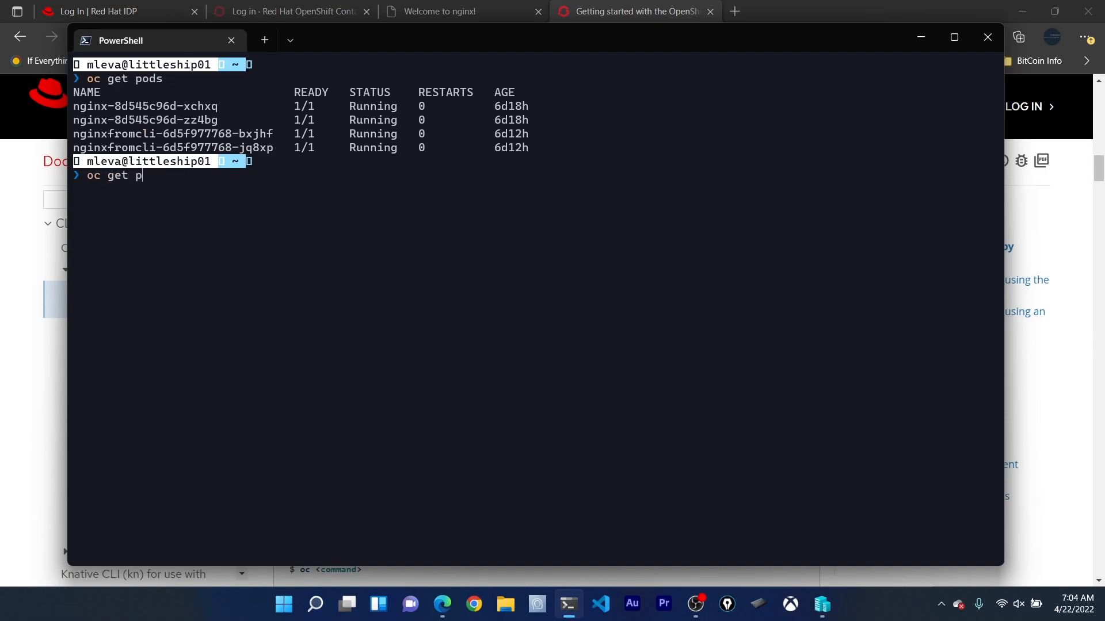
pyautogui.press('Return')
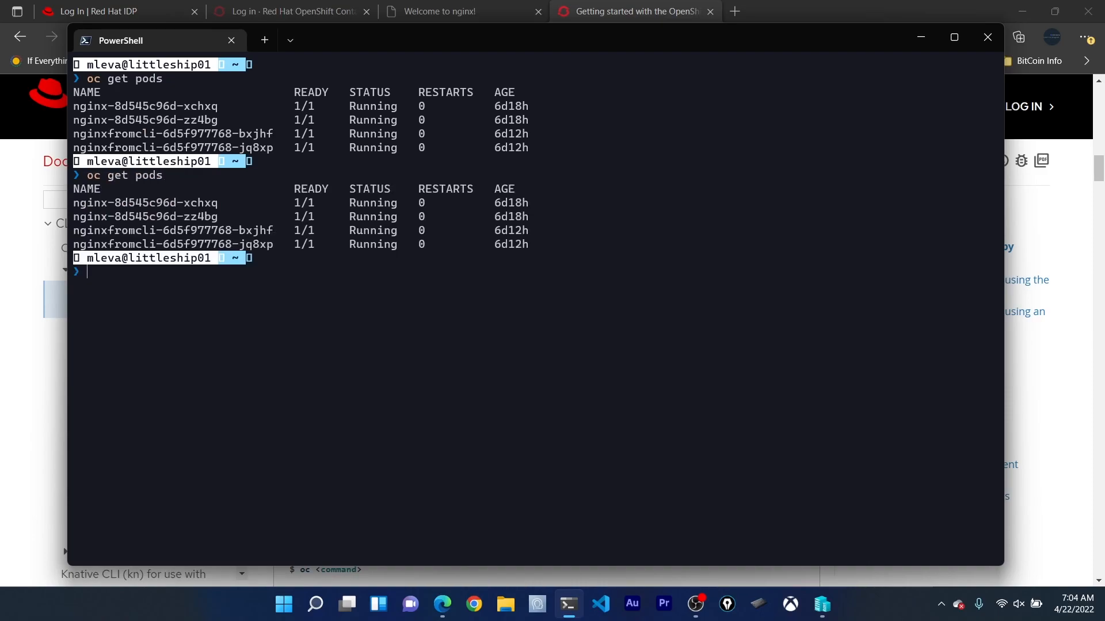
pyautogui.write('oc get deployments')
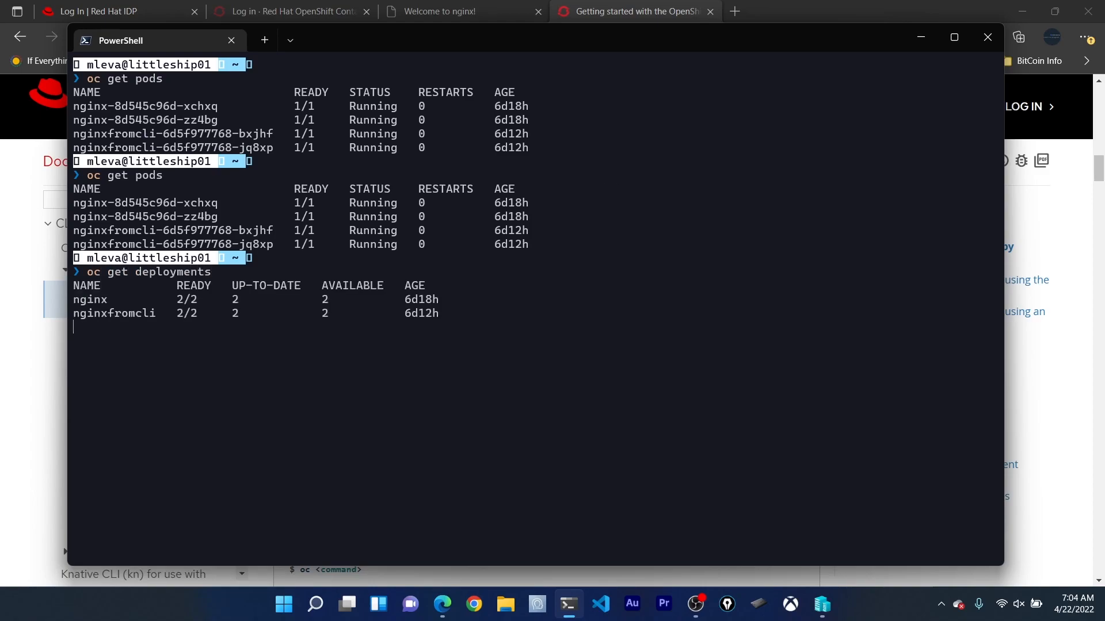
pyautogui.press('Return')
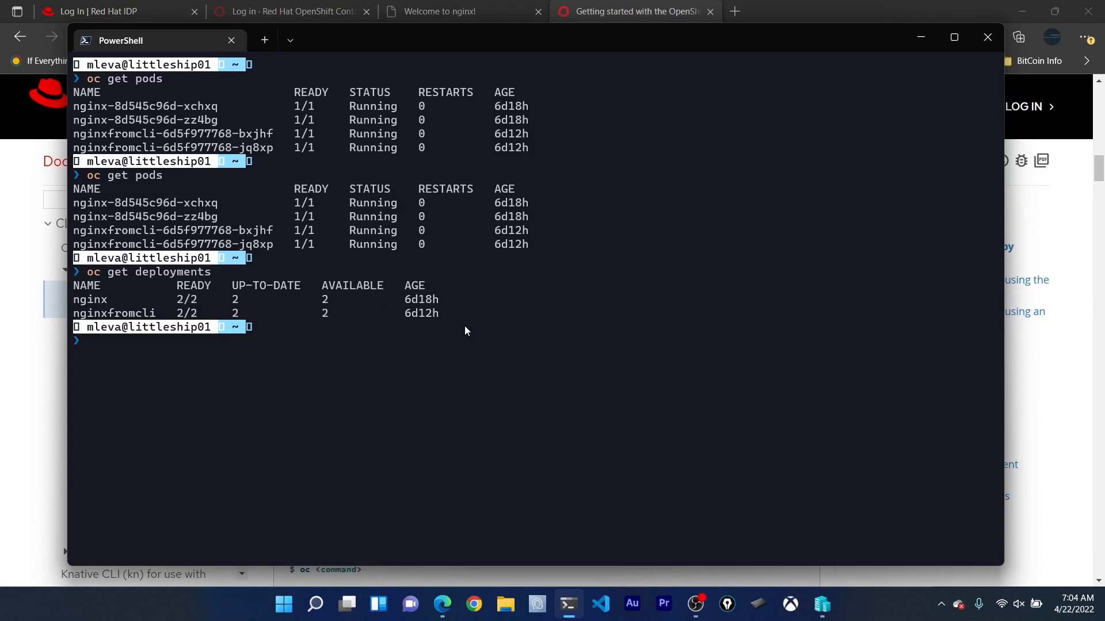
pyautogui.write('oc get svc')
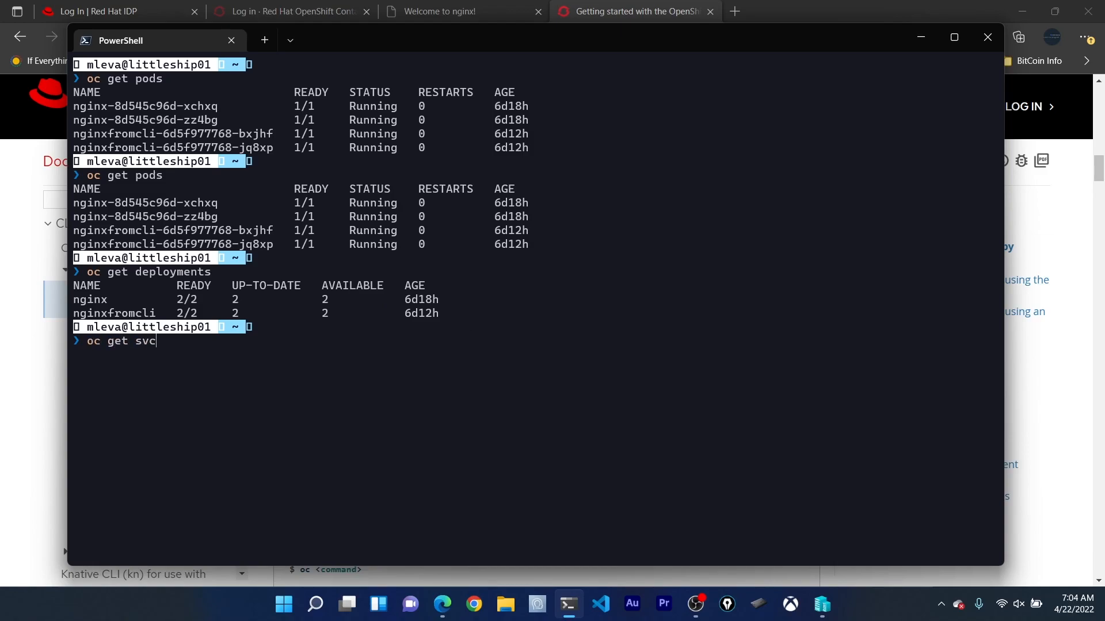
pyautogui.press('Return')
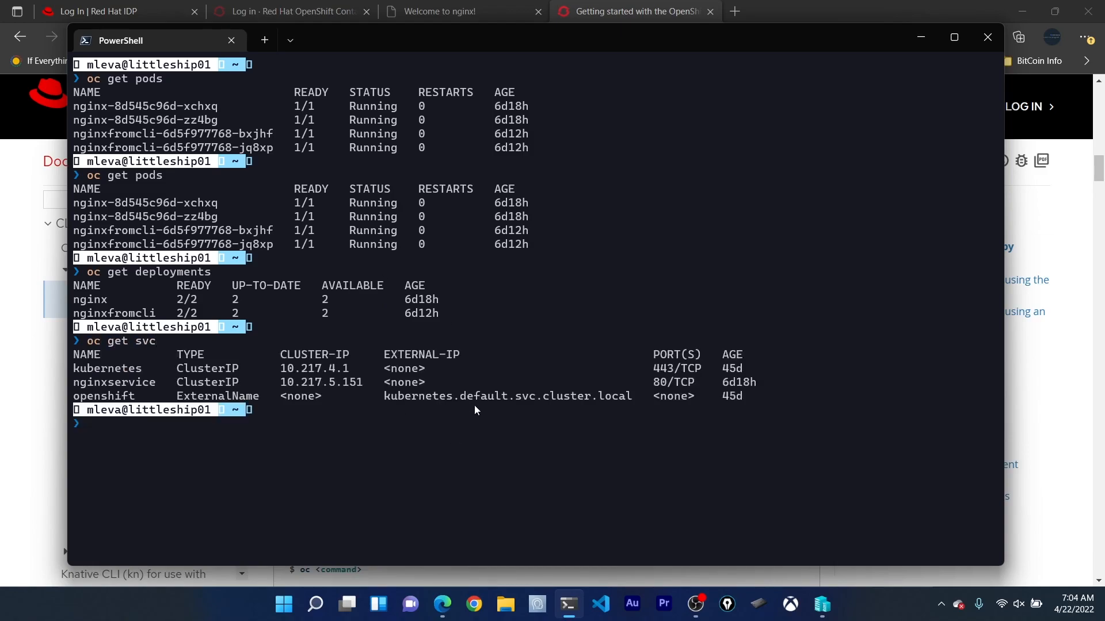
pyautogui.moveTo(604, 421)
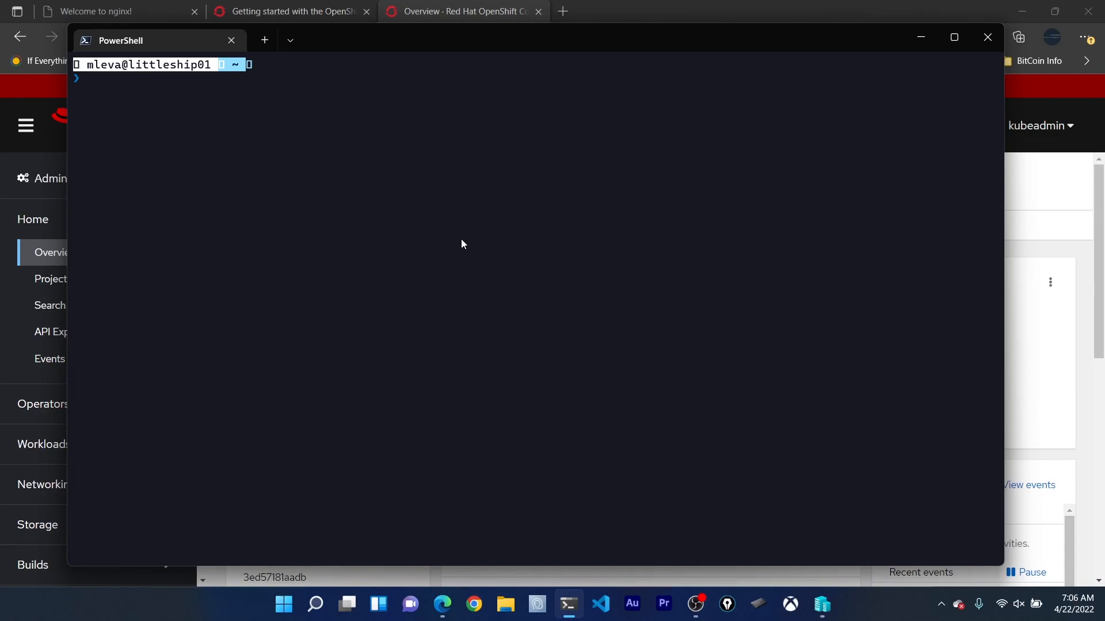
# - Create the nginxapp project with 'oc new-project nginxapp', making it the project in use
pyautogui.write('oc')
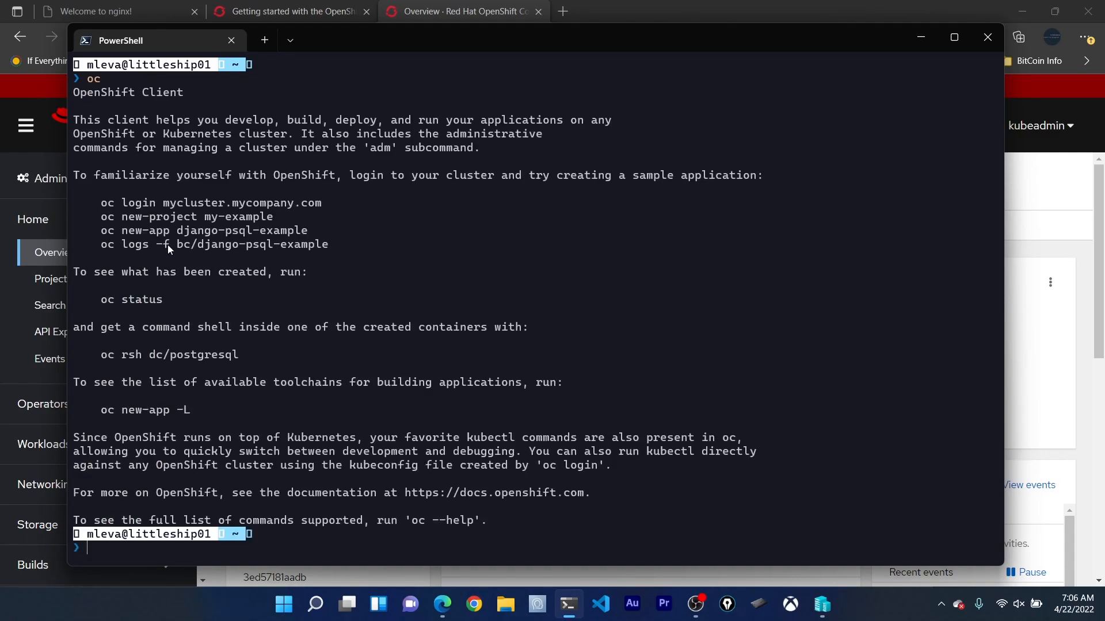
pyautogui.write('oc n')
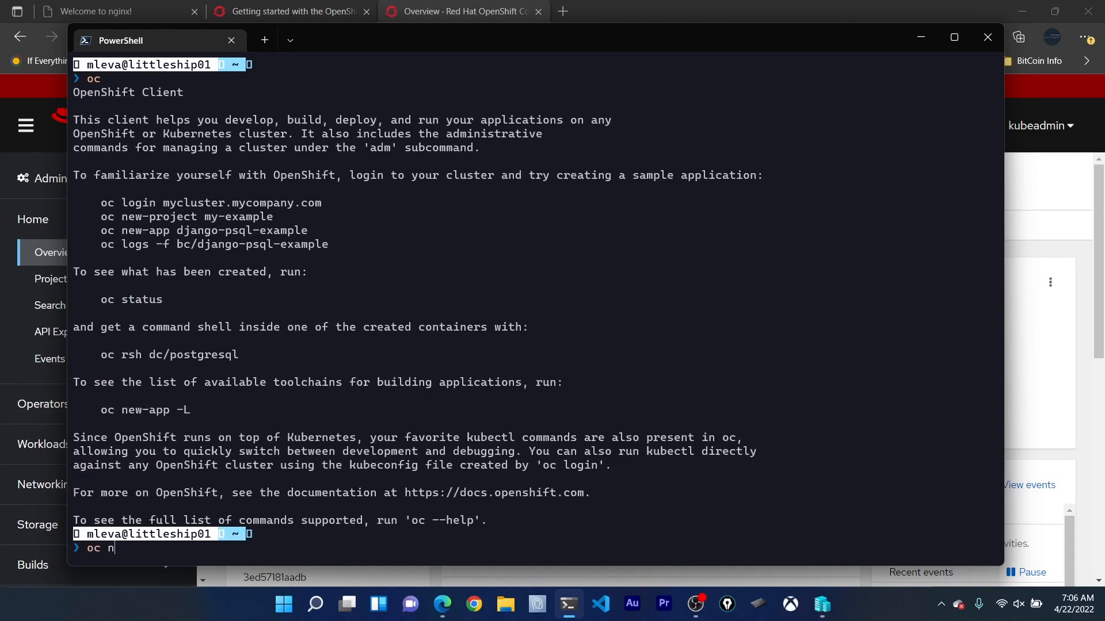
pyautogui.write('ew-project nginxapp')
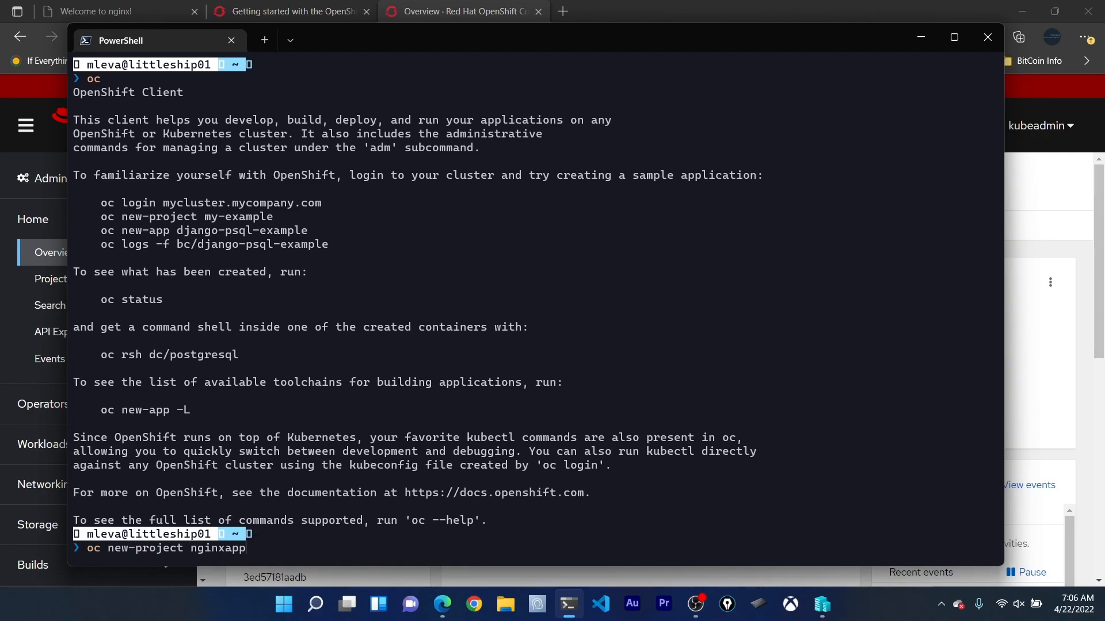
pyautogui.press('Return')
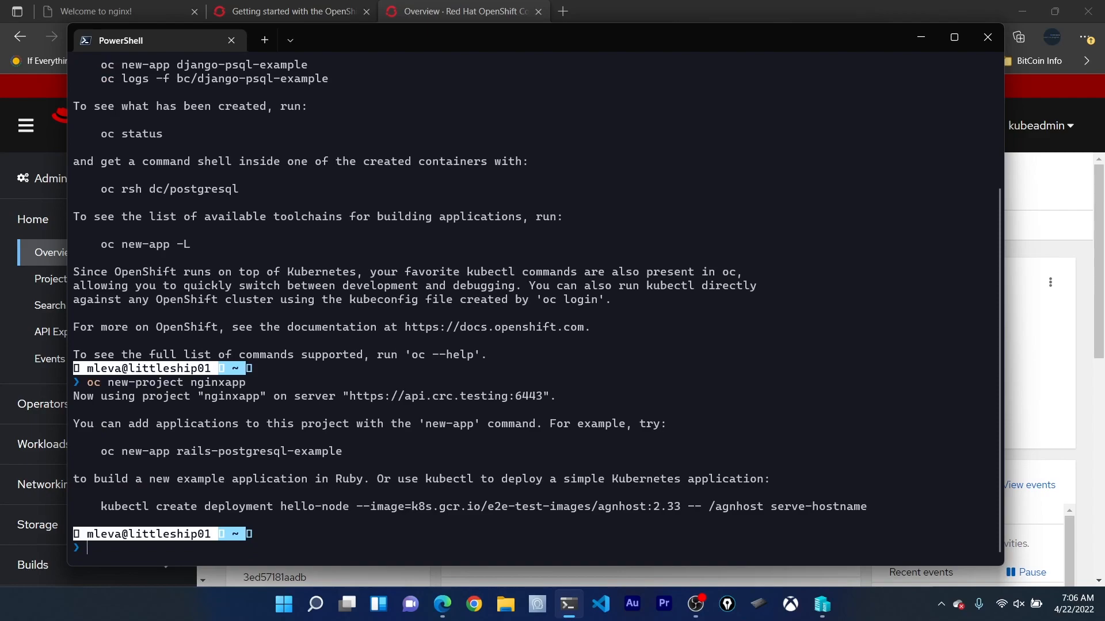
pyautogui.moveTo(578, 243)
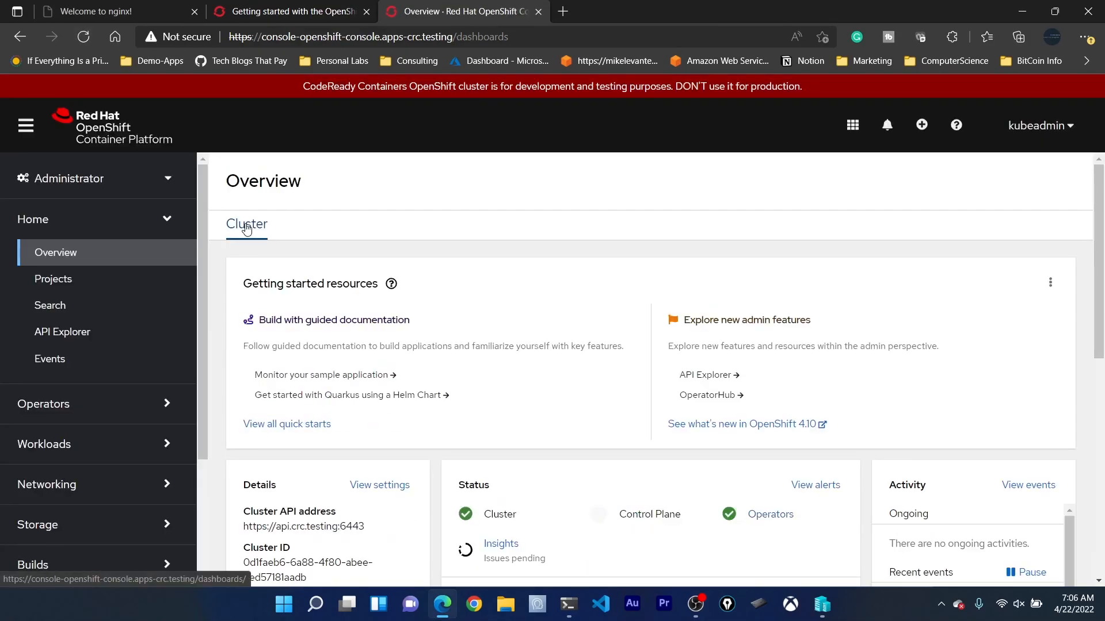
# - Filter Home > Projects by 'nginx' to confirm nginxapp is Active, then minimize the browser
pyautogui.click(53, 279)
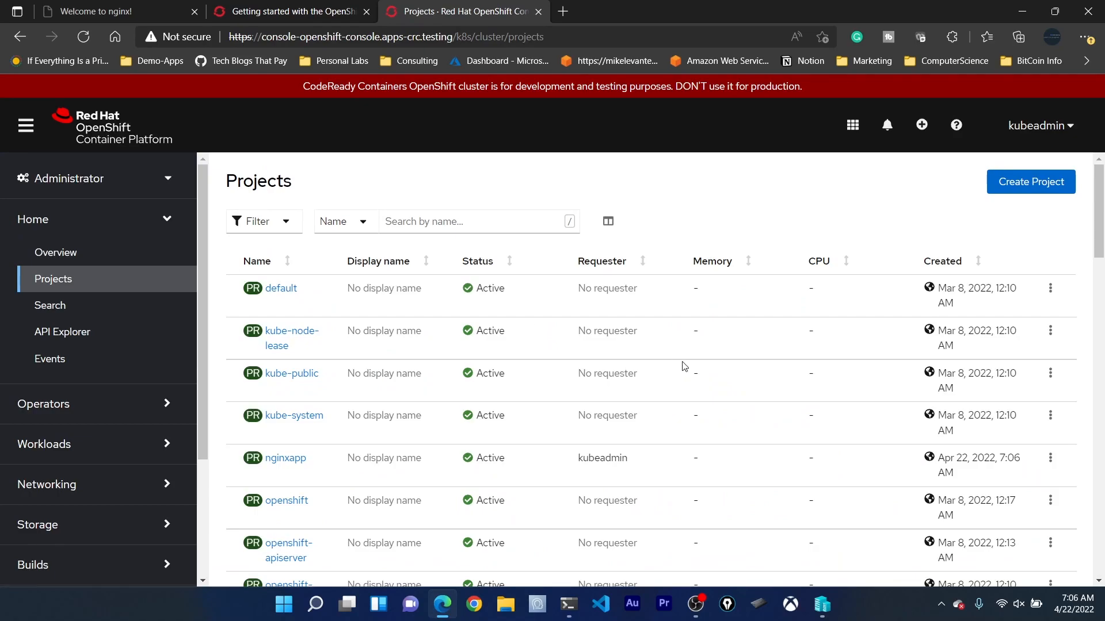
pyautogui.scroll(-3)
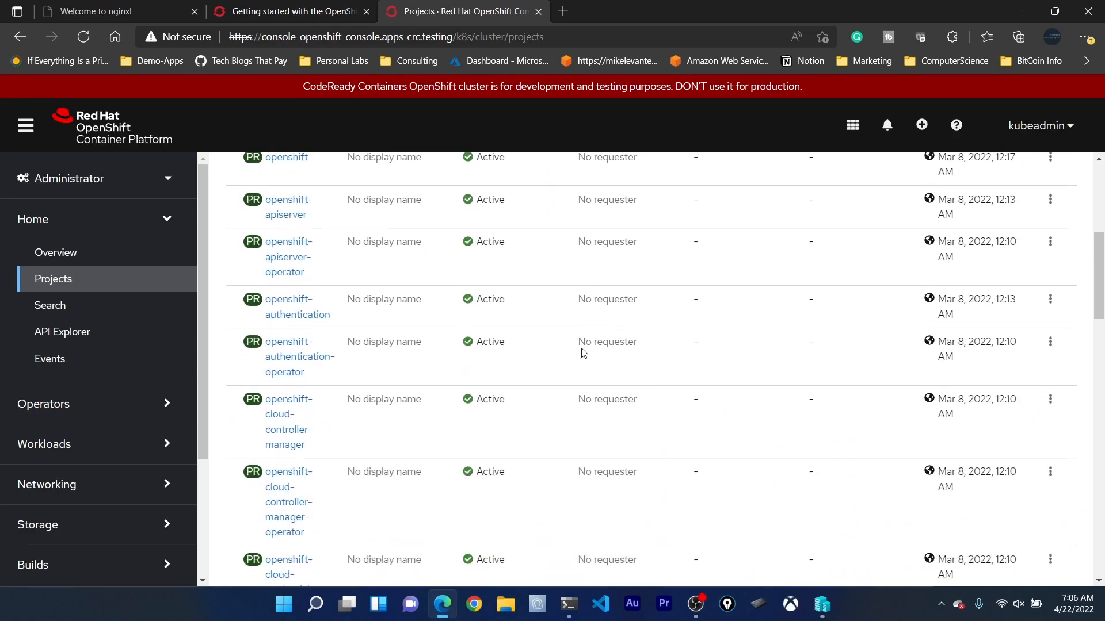
pyautogui.write('nginx')
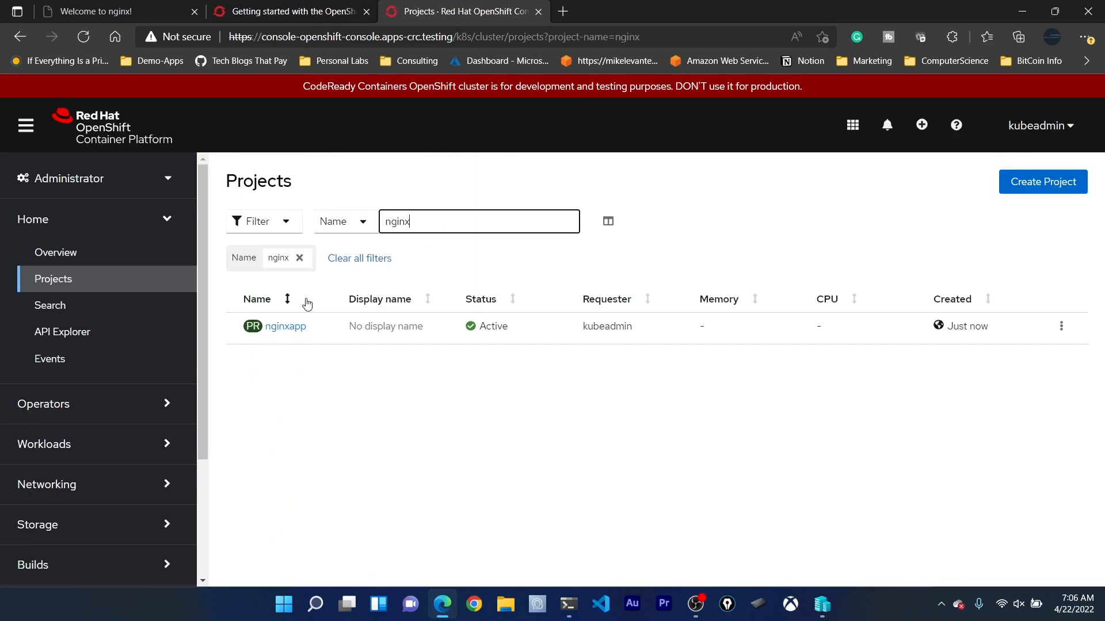
pyautogui.moveTo(566, 455)
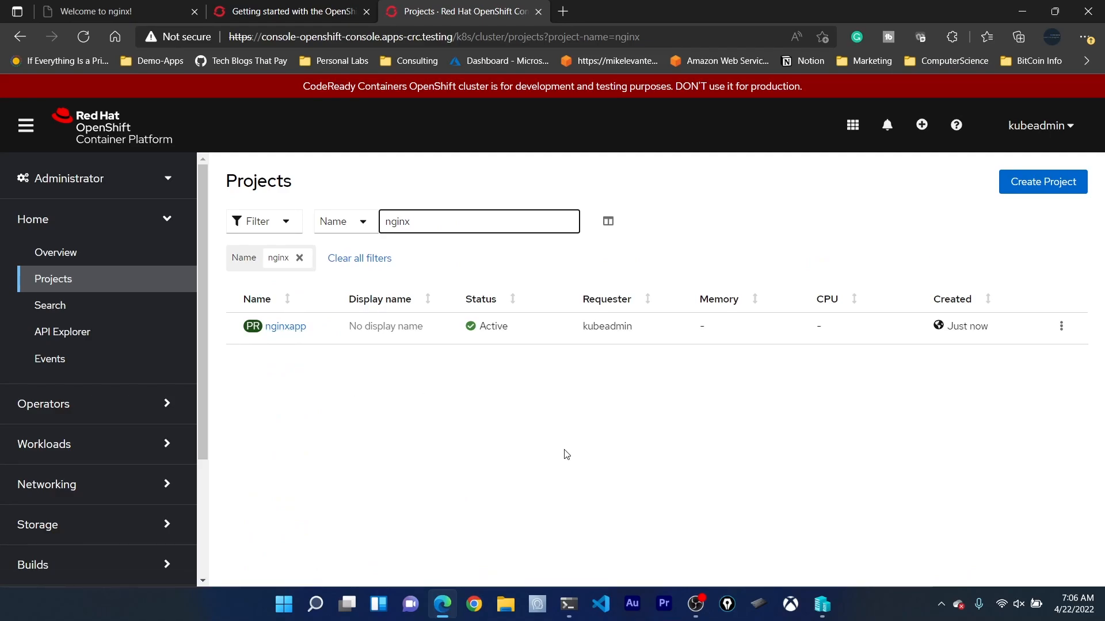
pyautogui.click(567, 605)
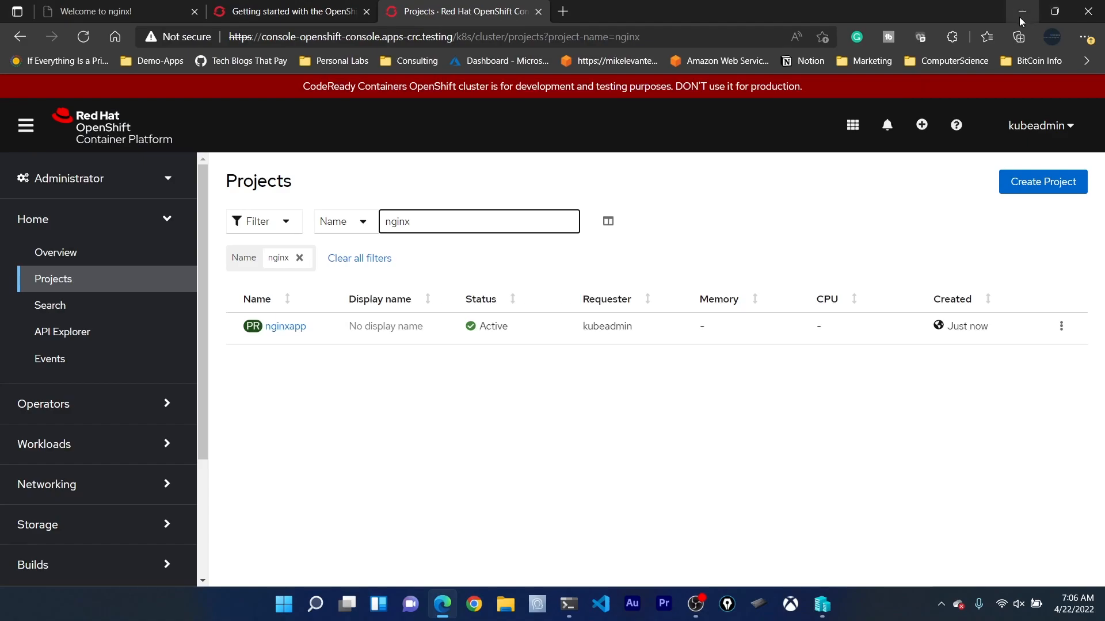
pyautogui.click(1020, 12)
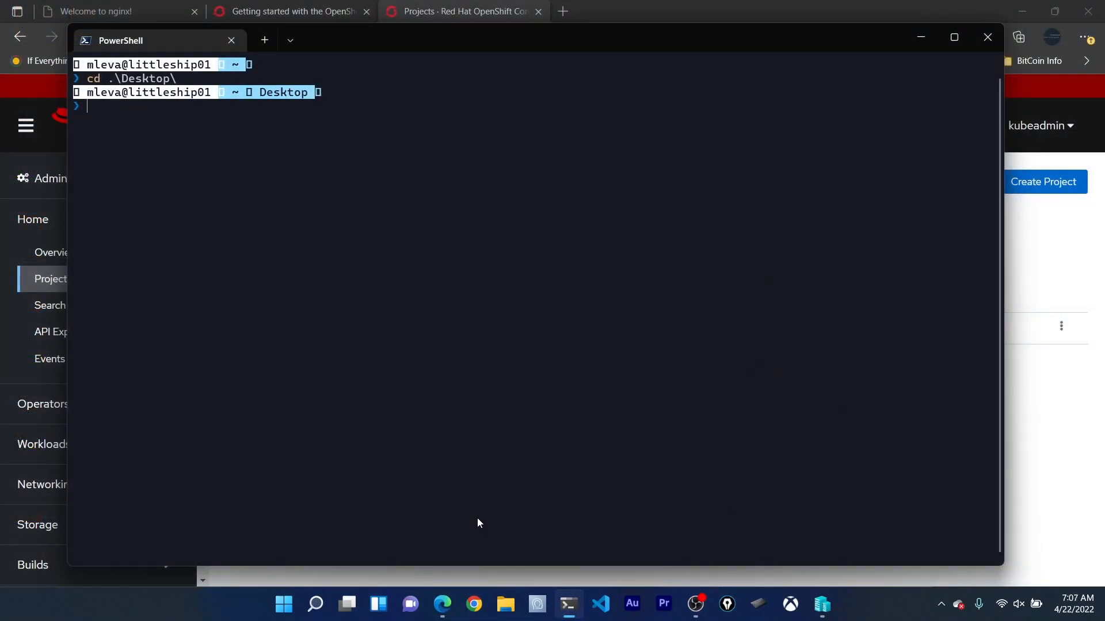
# - Create the nginxfromcli deployment with 'oc create -f .\nginx.yaml' in the nginxapp project
pyautogui.write('oc create -f')
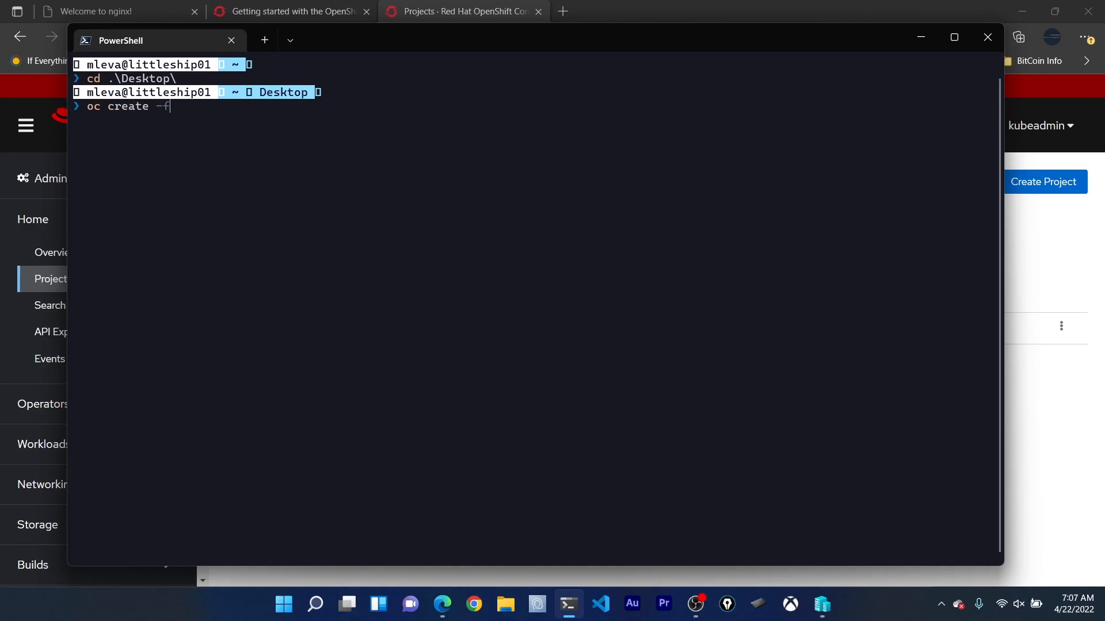
pyautogui.write('.\\nginx.yaml')
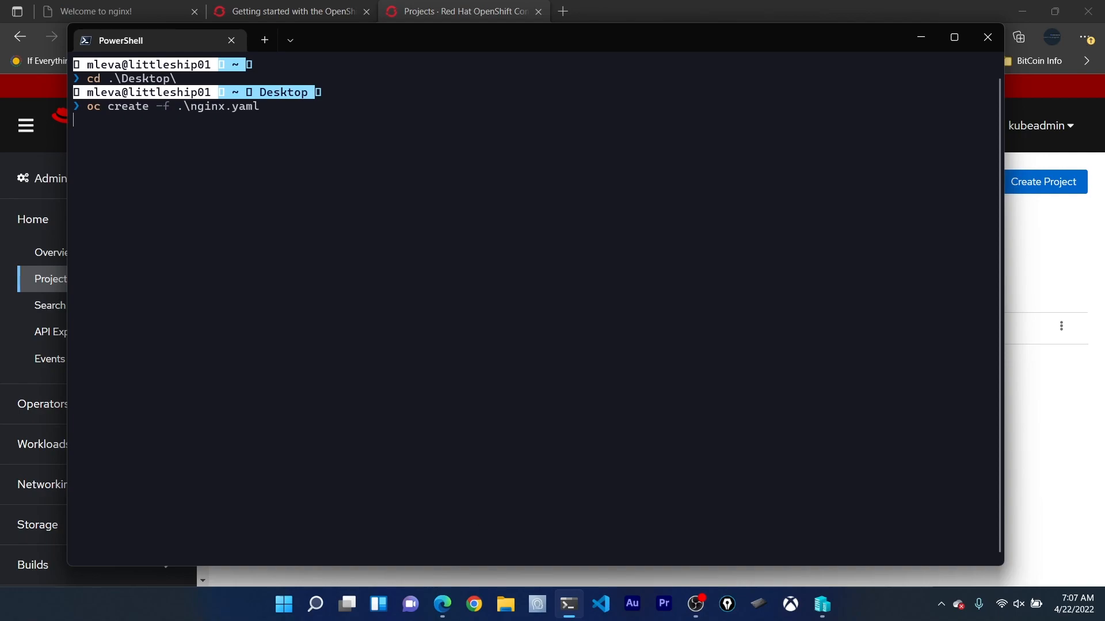
pyautogui.press('Return')
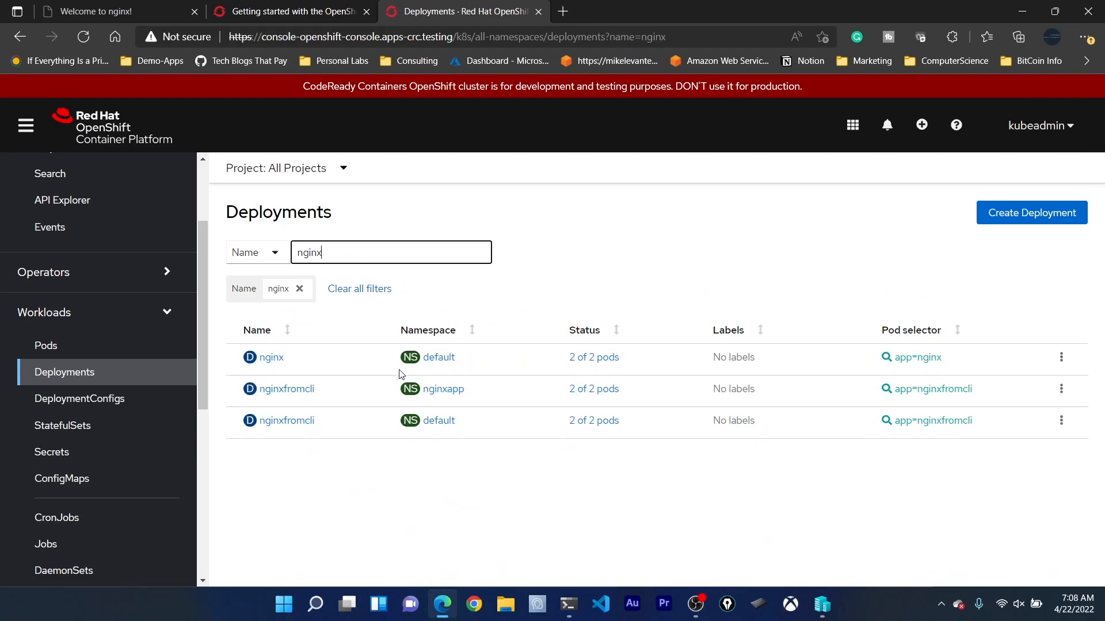
pyautogui.moveTo(231, 446)
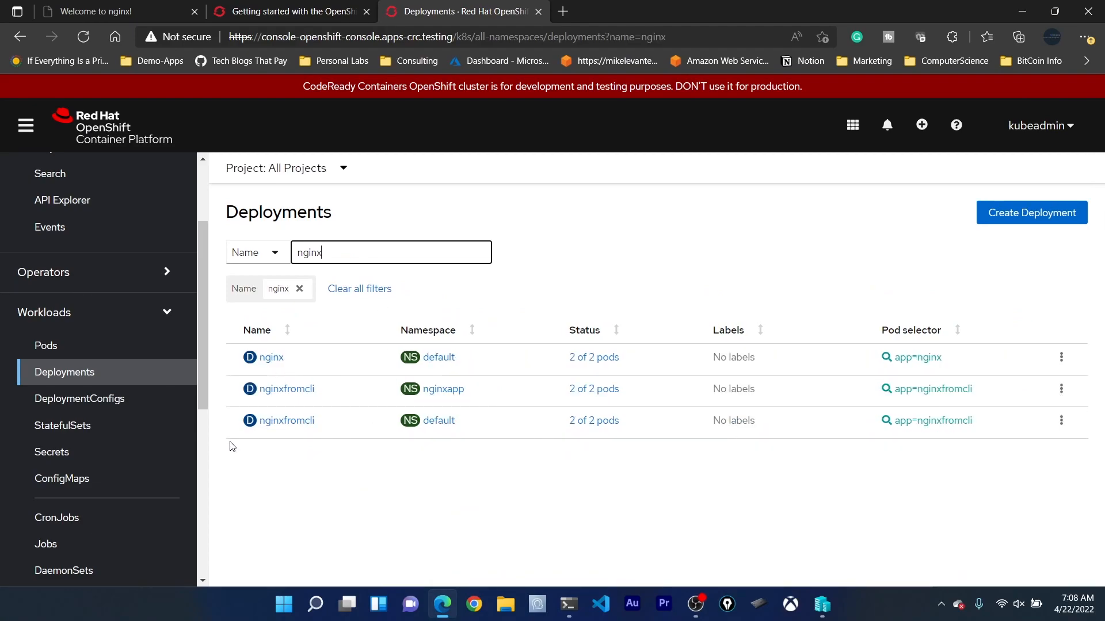
pyautogui.moveTo(467, 510)
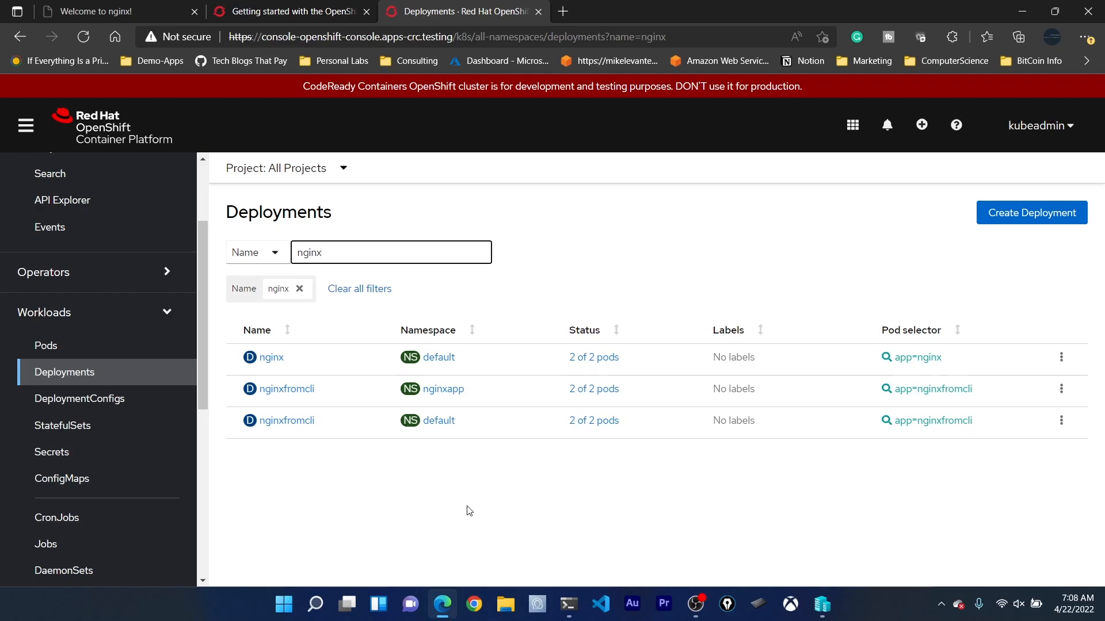
pyautogui.moveTo(388, 358)
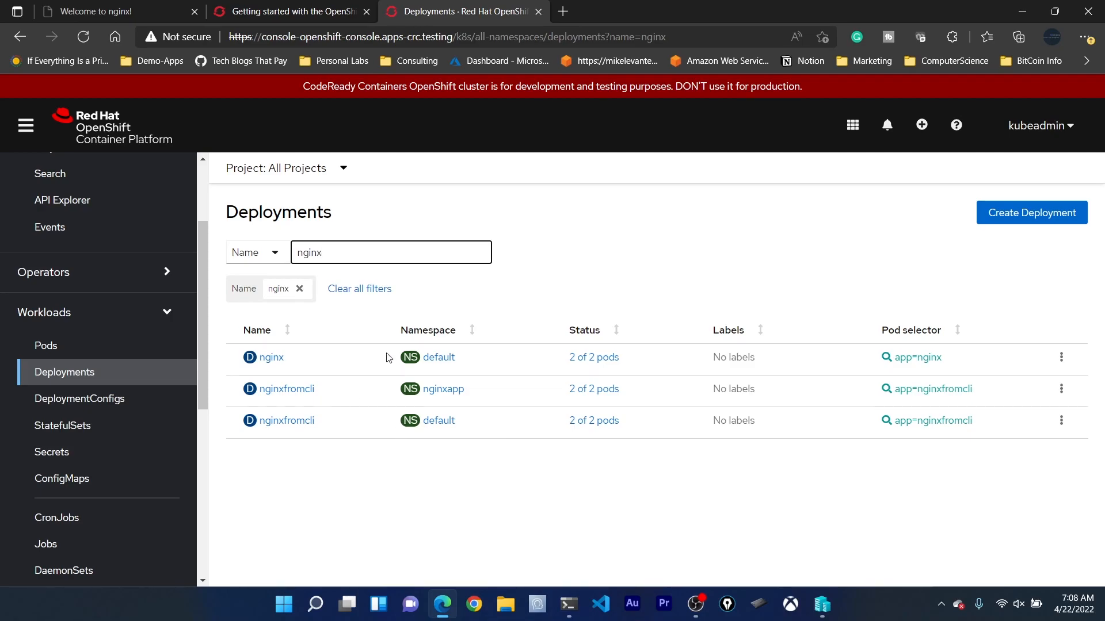
pyautogui.moveTo(514, 215)
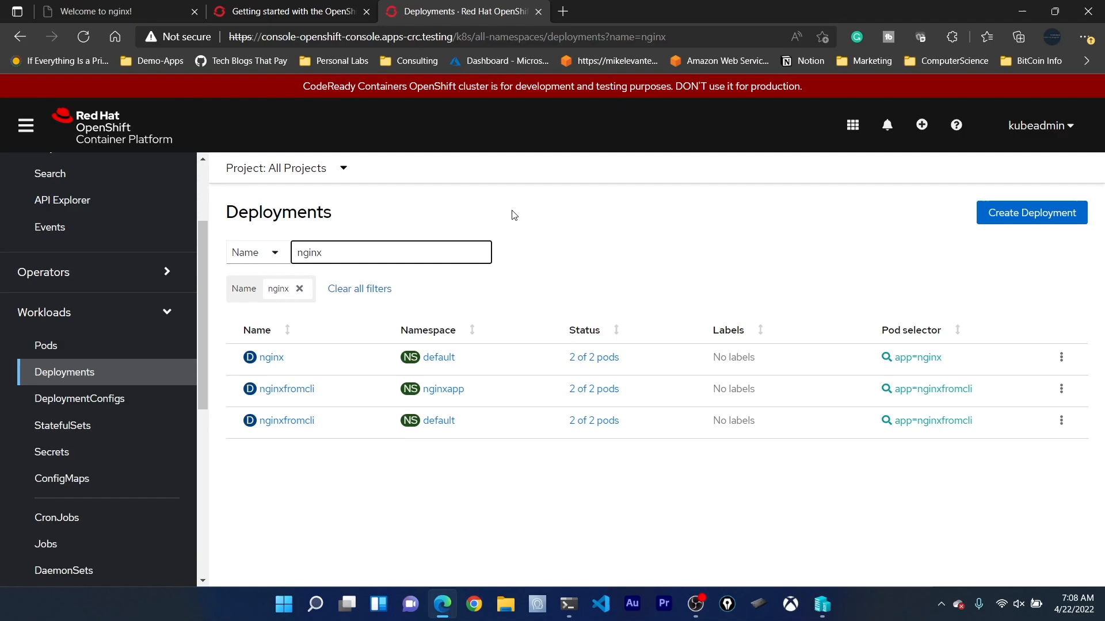